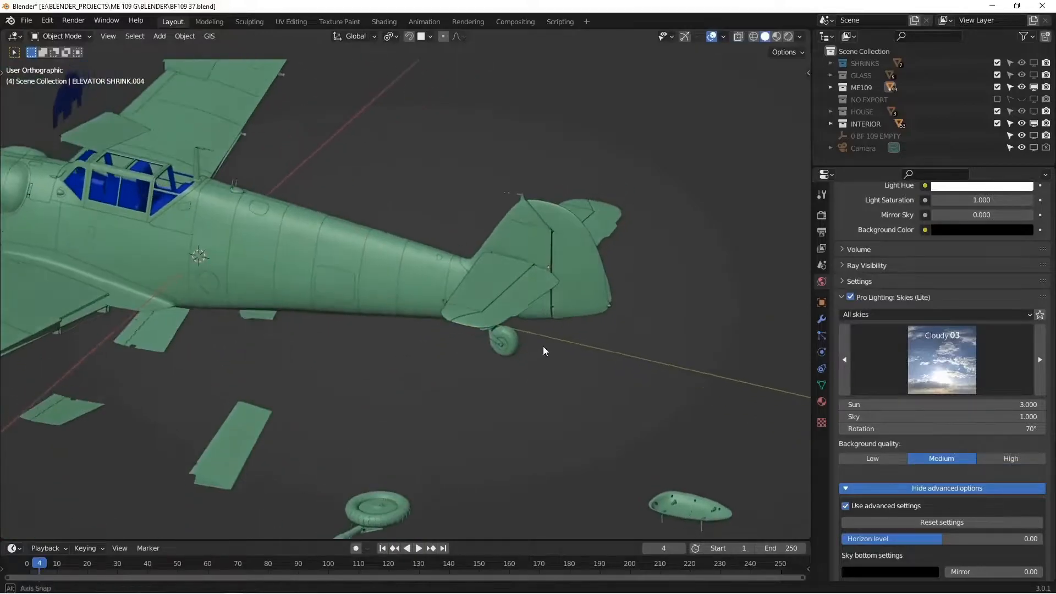
Create a folder named ELEVATORS under BUMPS holding a plain grey fill layer
drag(544, 350, 441, 256)
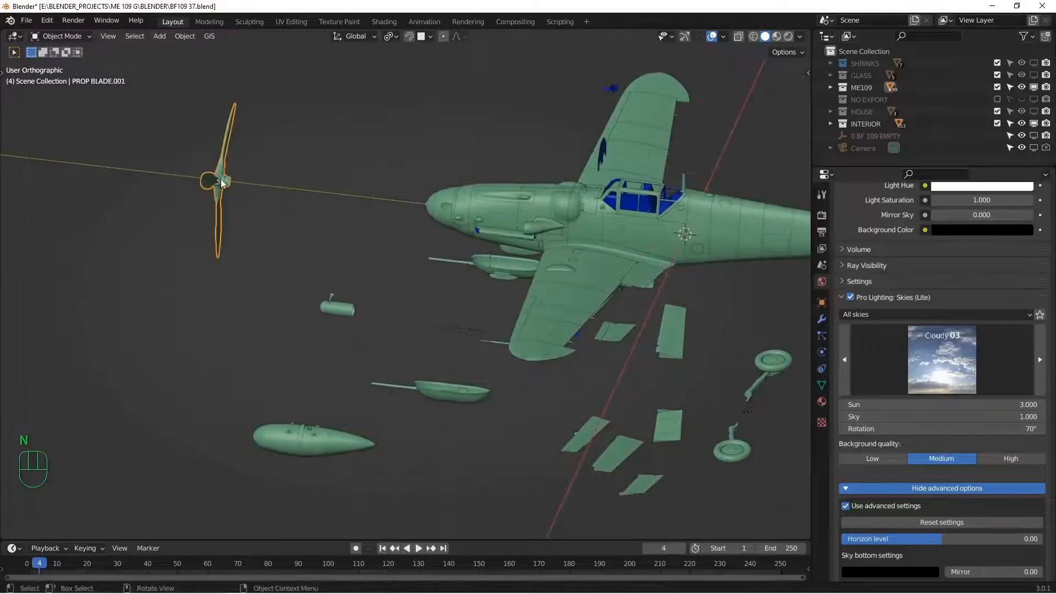
drag(218, 182, 330, 195)
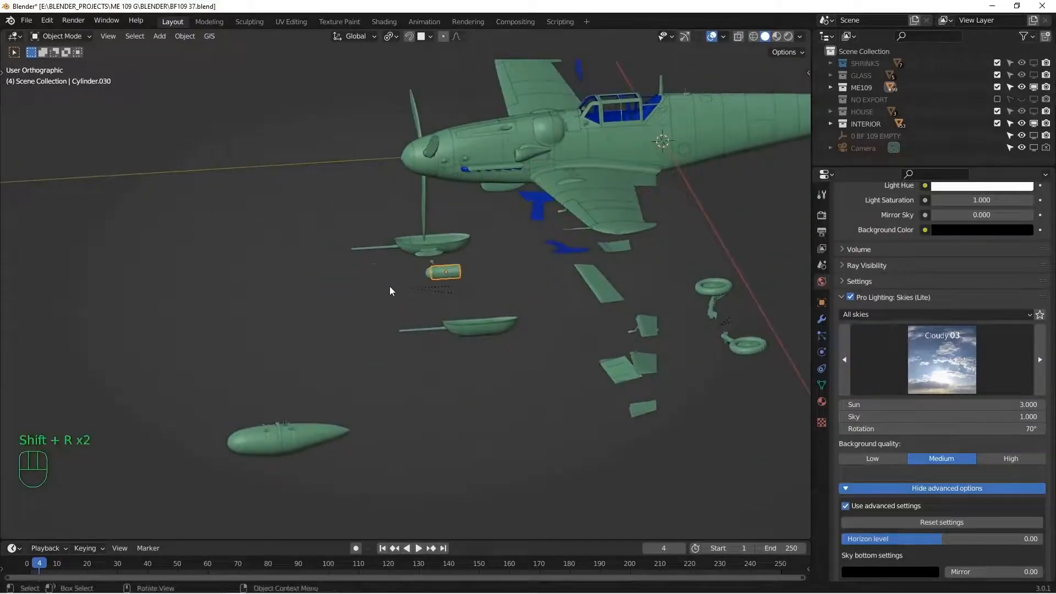
key(g)
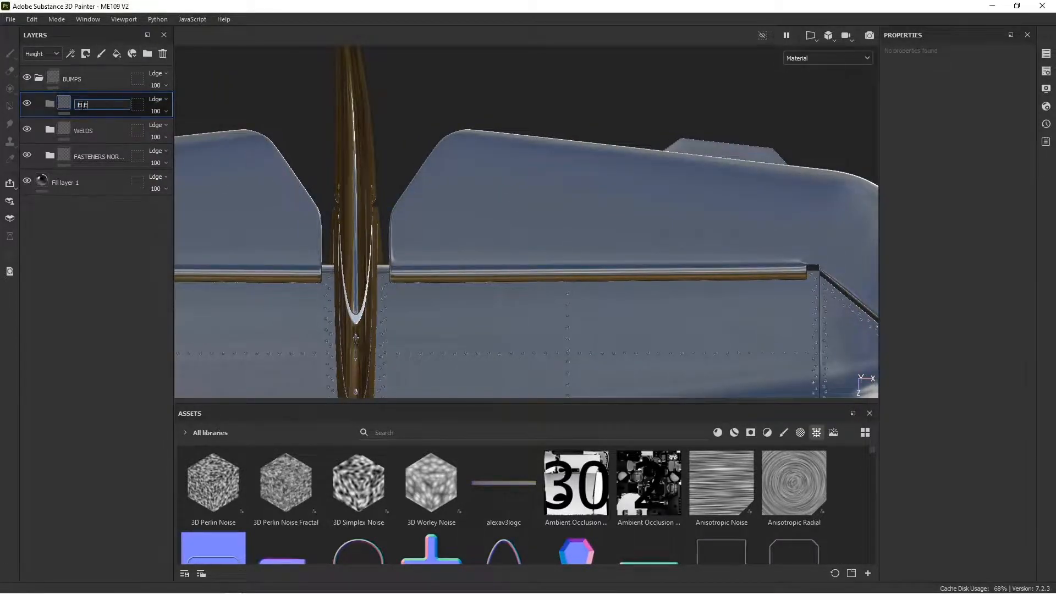
text(ELEVATORS)
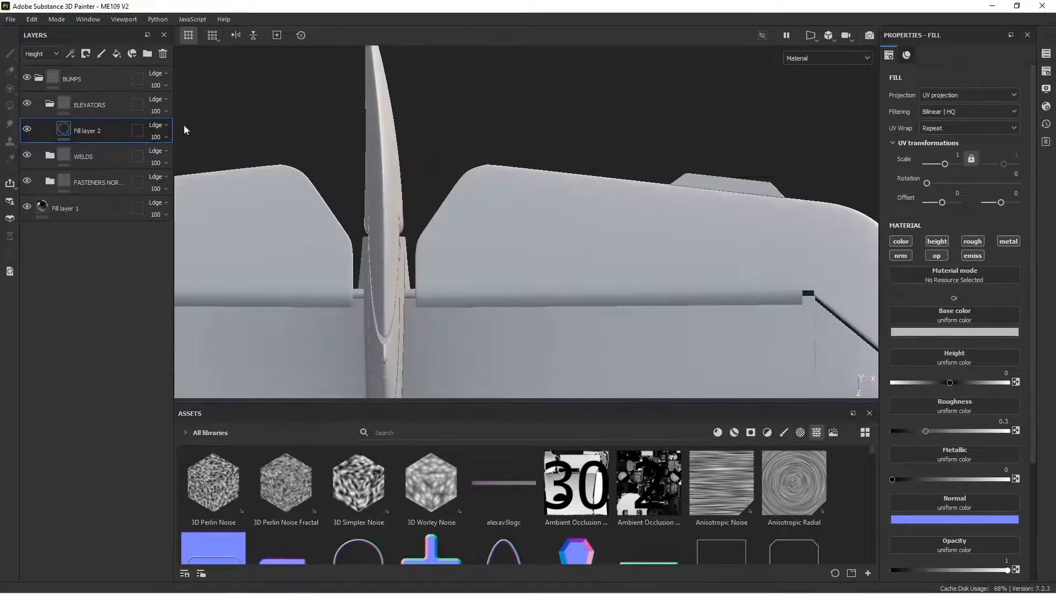
Give the ELEVATORS folder a black mask and polygon-fill the elevator meshes into it
click(88, 105)
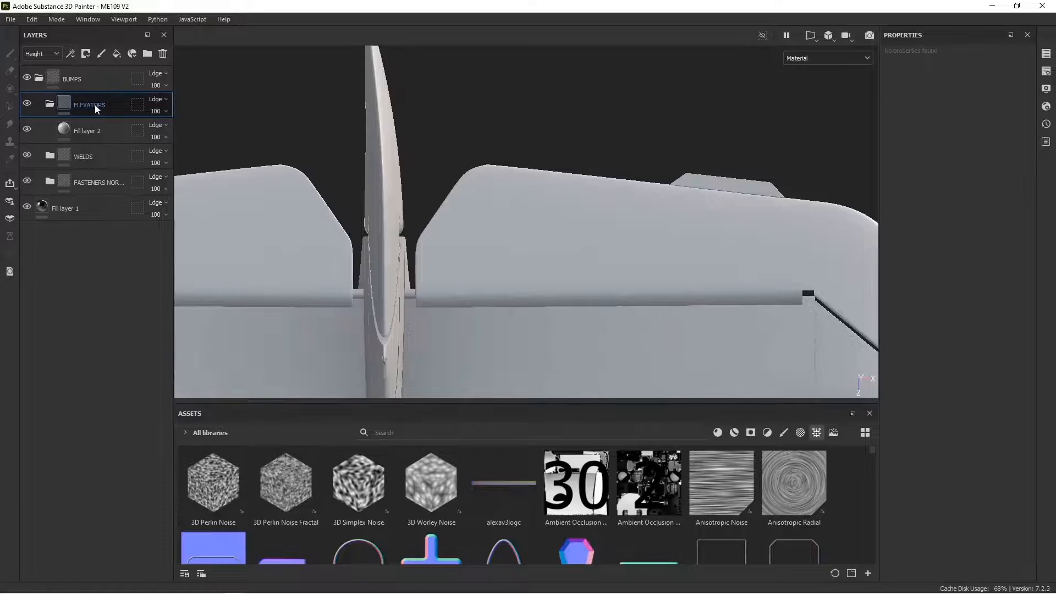
right_click(89, 104)
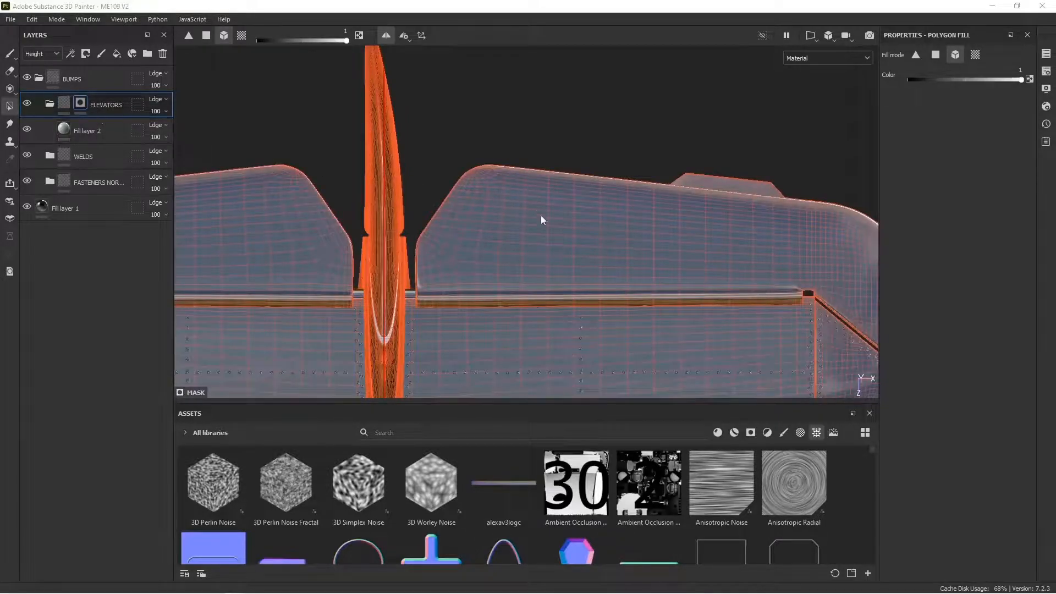
drag(542, 220, 421, 195)
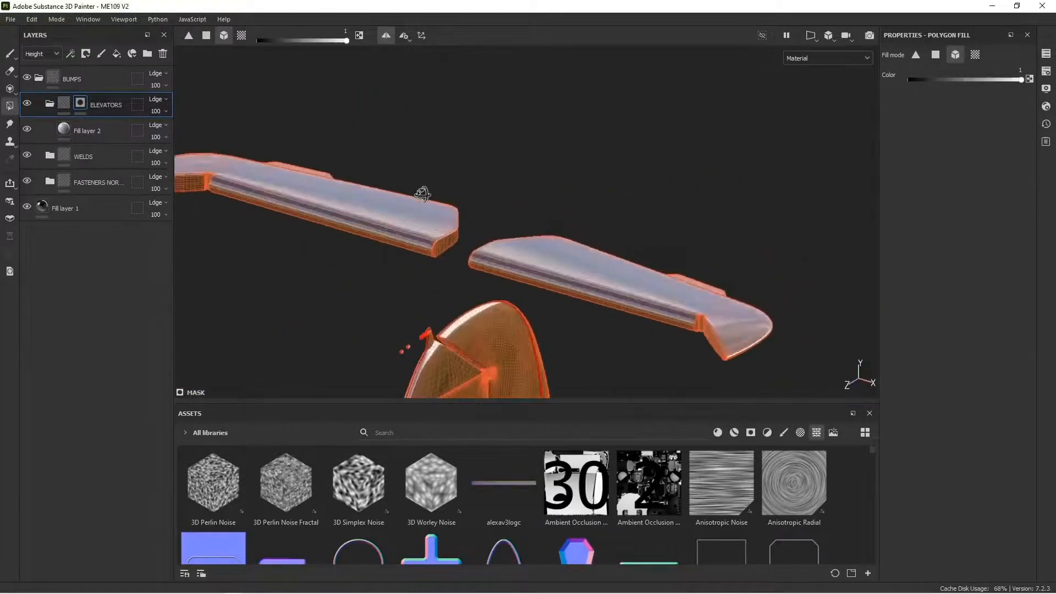
drag(421, 196, 478, 299)
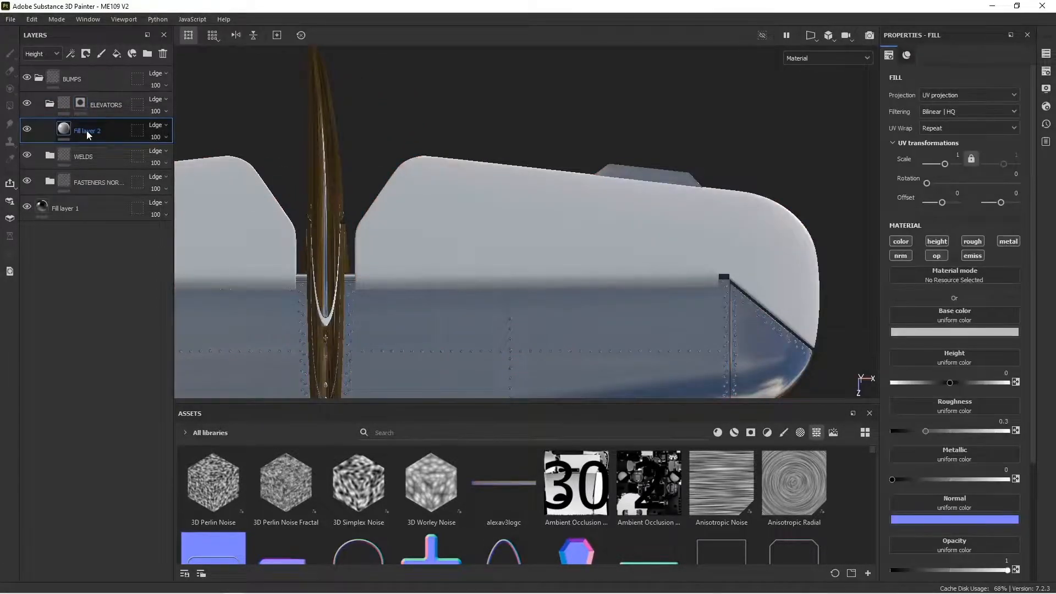
Rename the fill to BASE FABRIC, keep only height, and use Blue Noise Fast
double_click(88, 130)
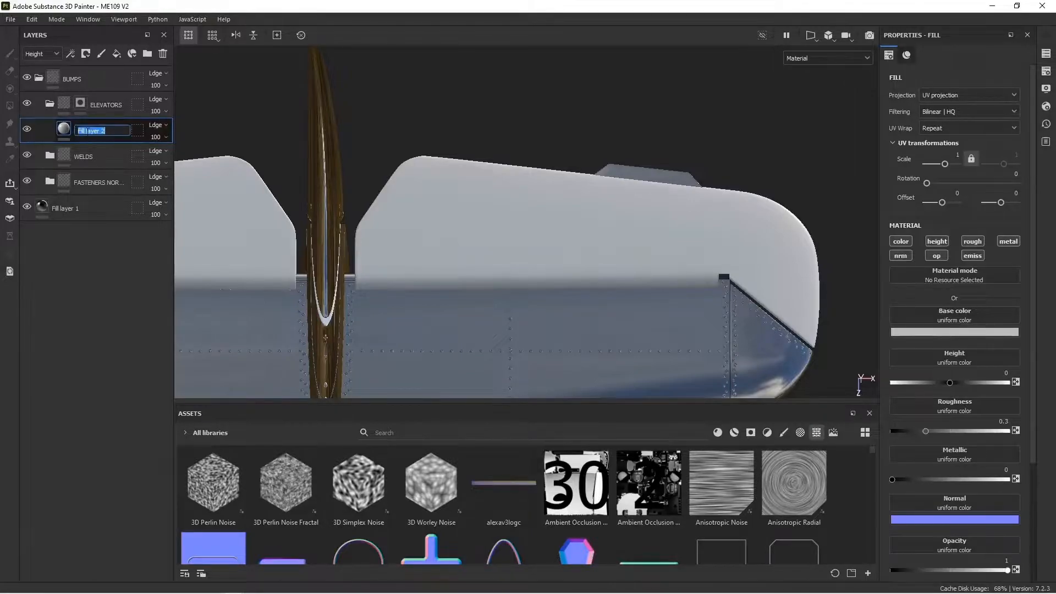
text(BASE FABRIC)
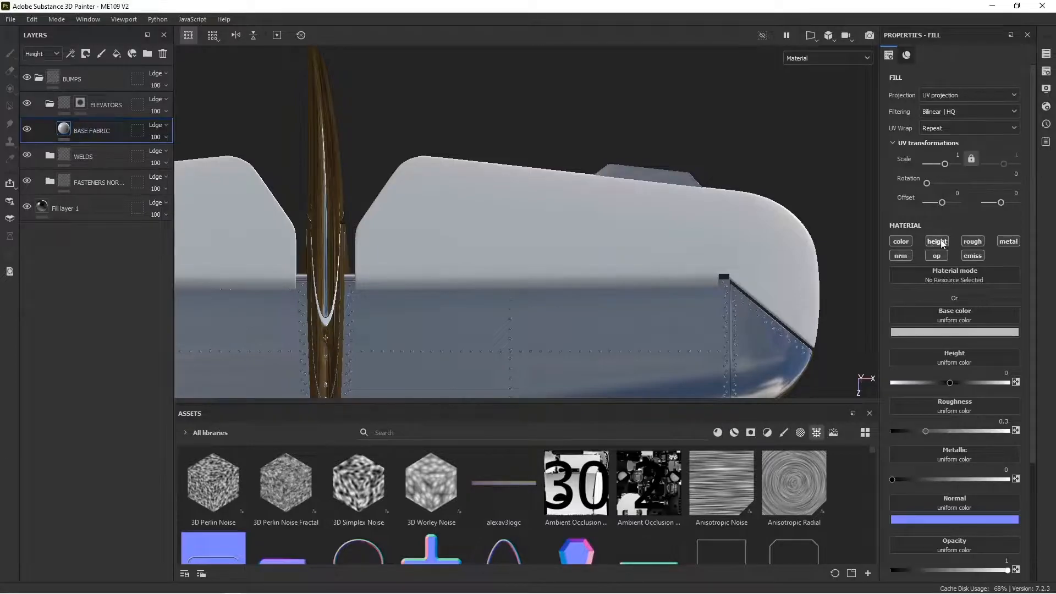
click(936, 241)
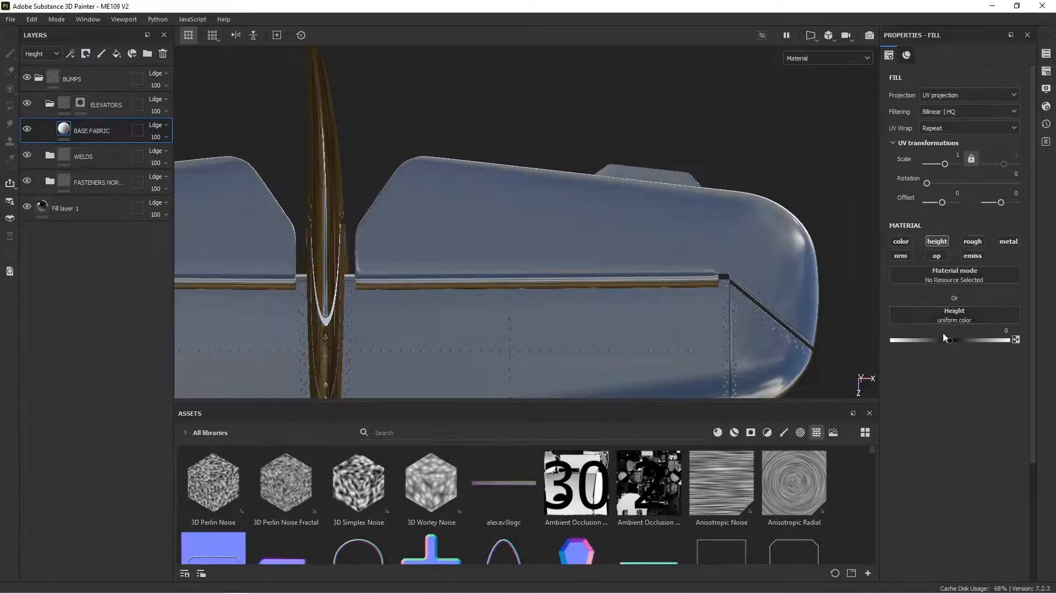
text(BLUE)
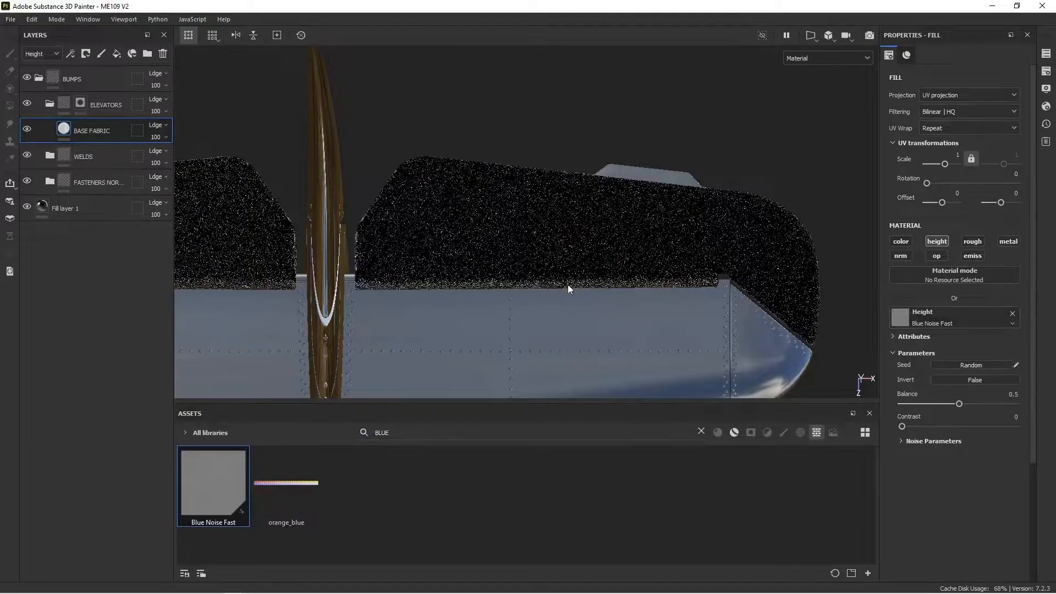
drag(566, 290, 600, 279)
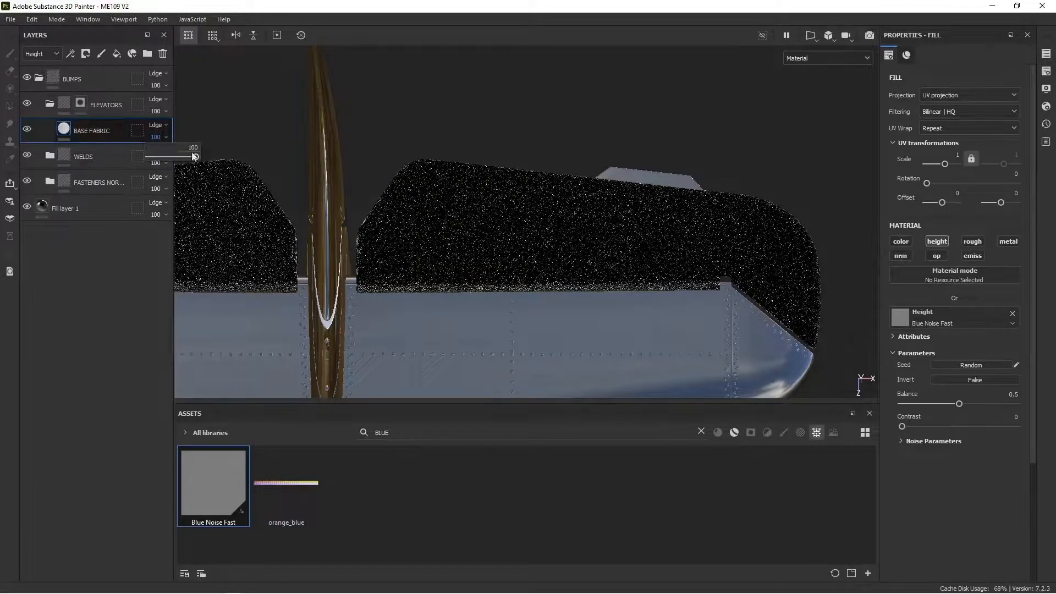
drag(189, 156, 149, 157)
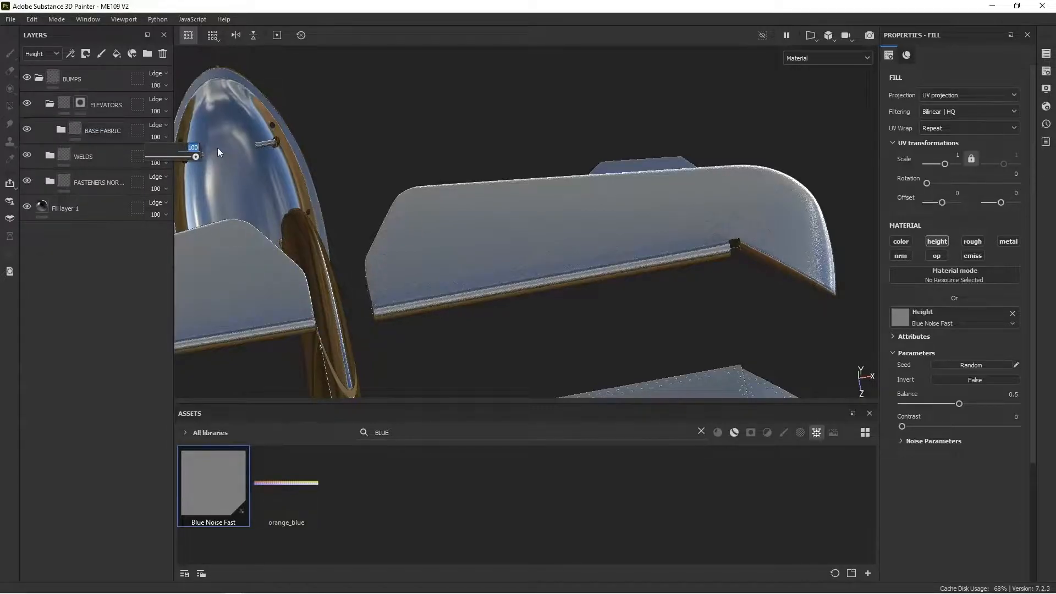
Lower BASE FABRIC opacity to 20 and inspect the elevator's hinge edge
drag(193, 157, 182, 157)
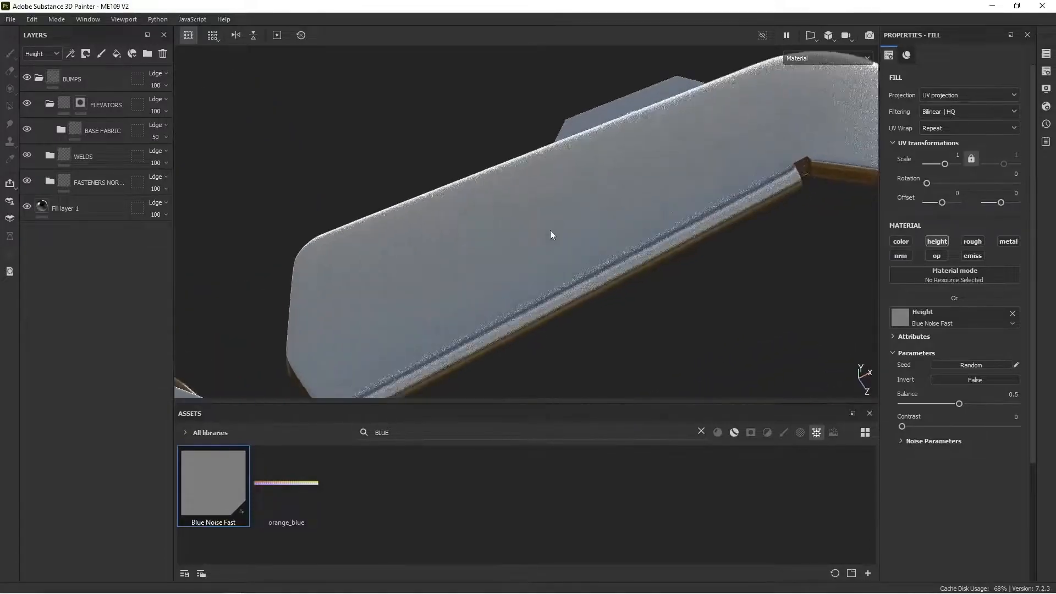
drag(155, 157, 171, 156)
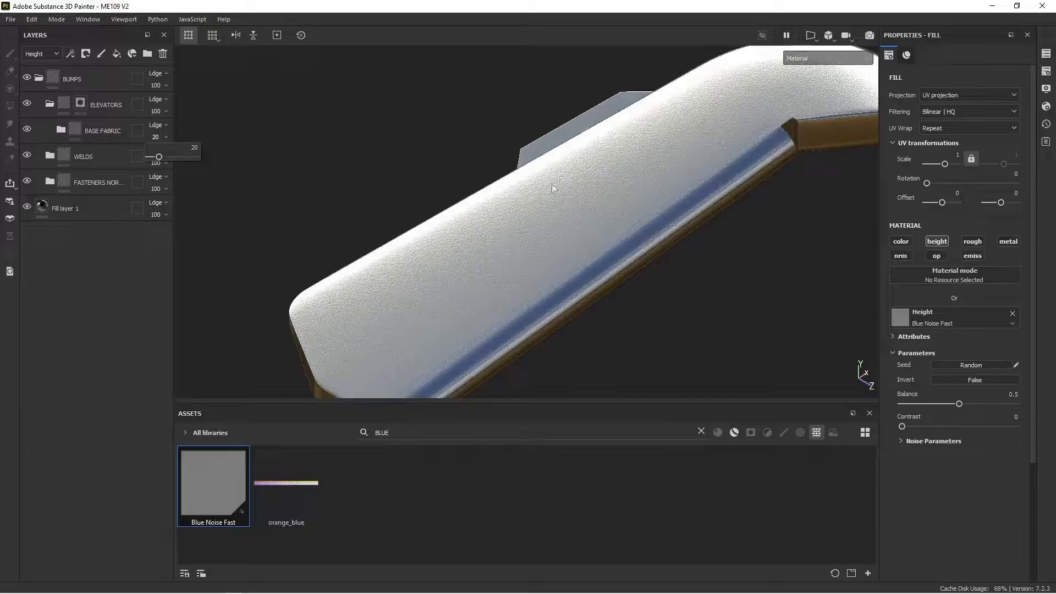
drag(552, 188, 589, 249)
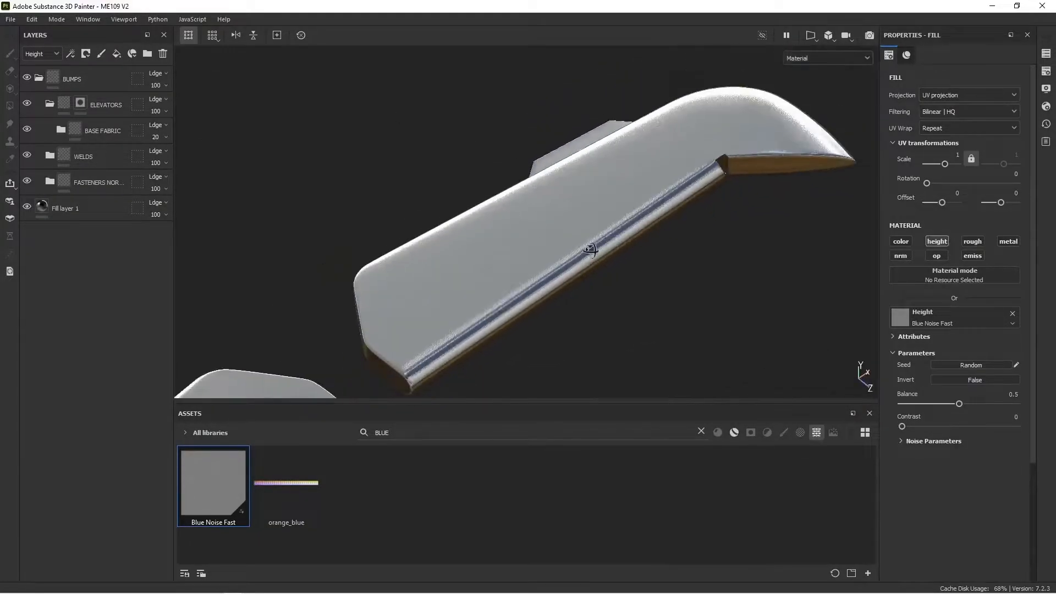
drag(589, 249, 547, 205)
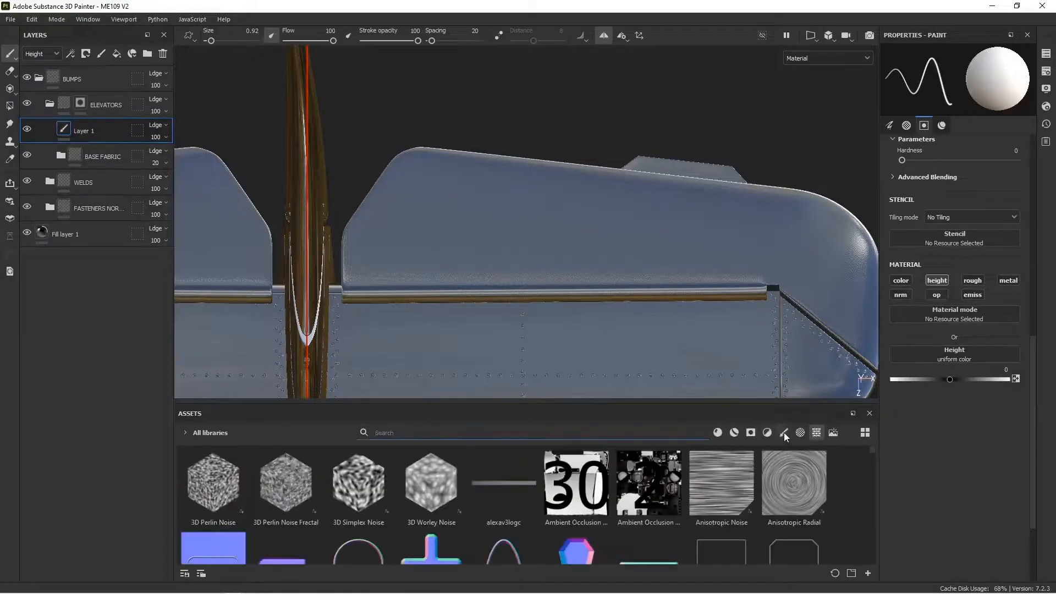
Paint a Blue Noise Fast height rib frame around the elevator panels at 50 opacity
text(s)
text(BLUE)
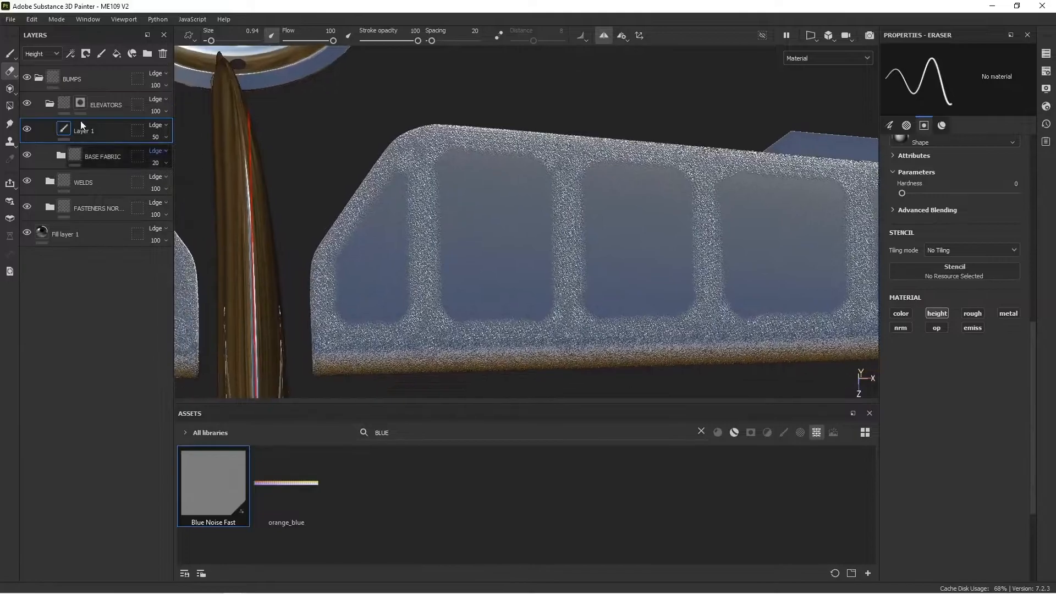
Add a Blur filter to Layer 1 with Blur Intensity around 0.5
right_click(81, 129)
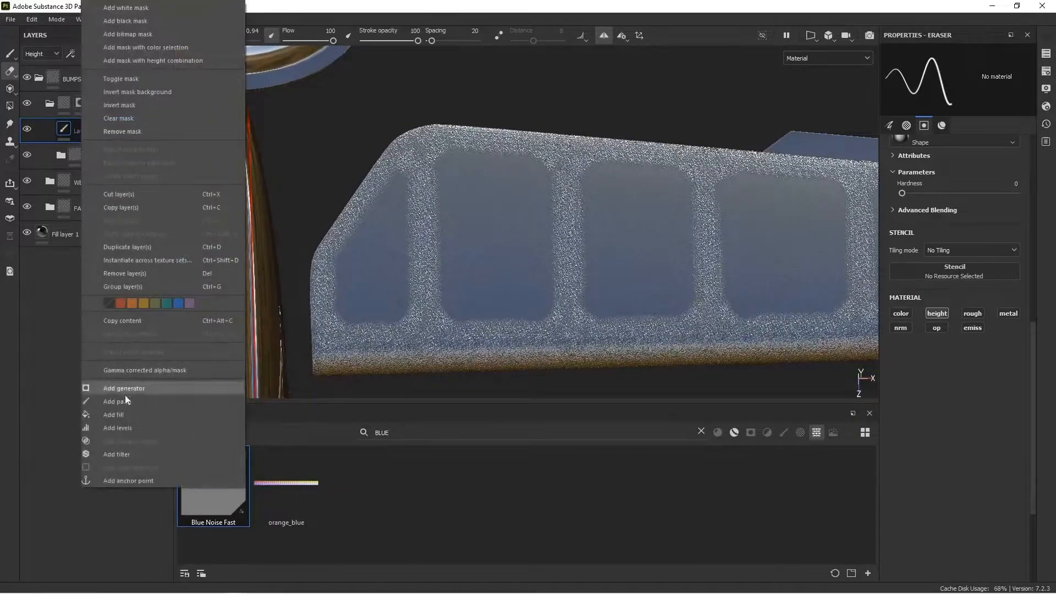
click(116, 454)
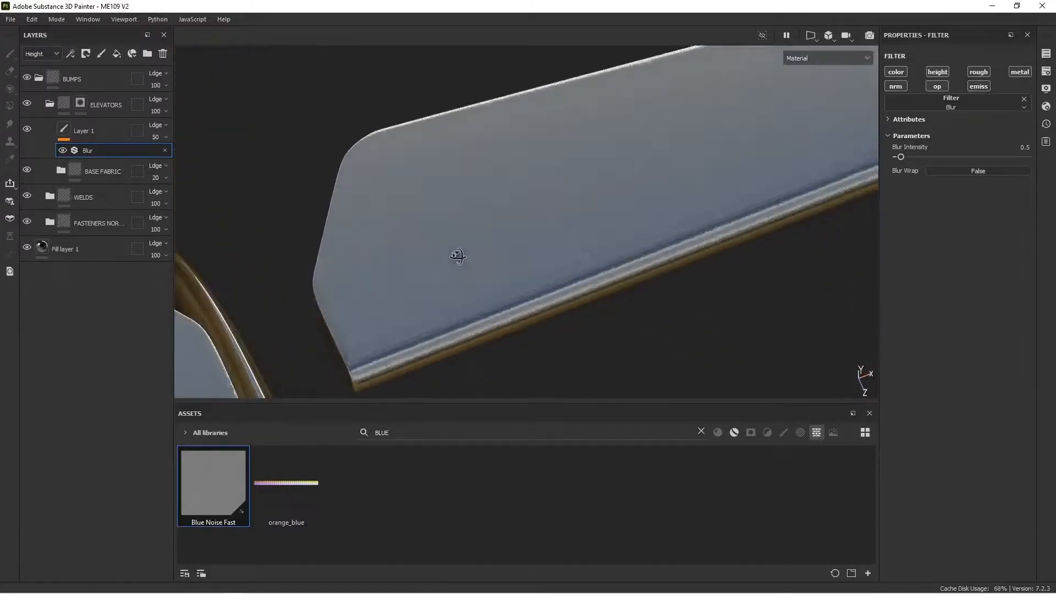
drag(900, 156, 1027, 156)
text(TAPE)
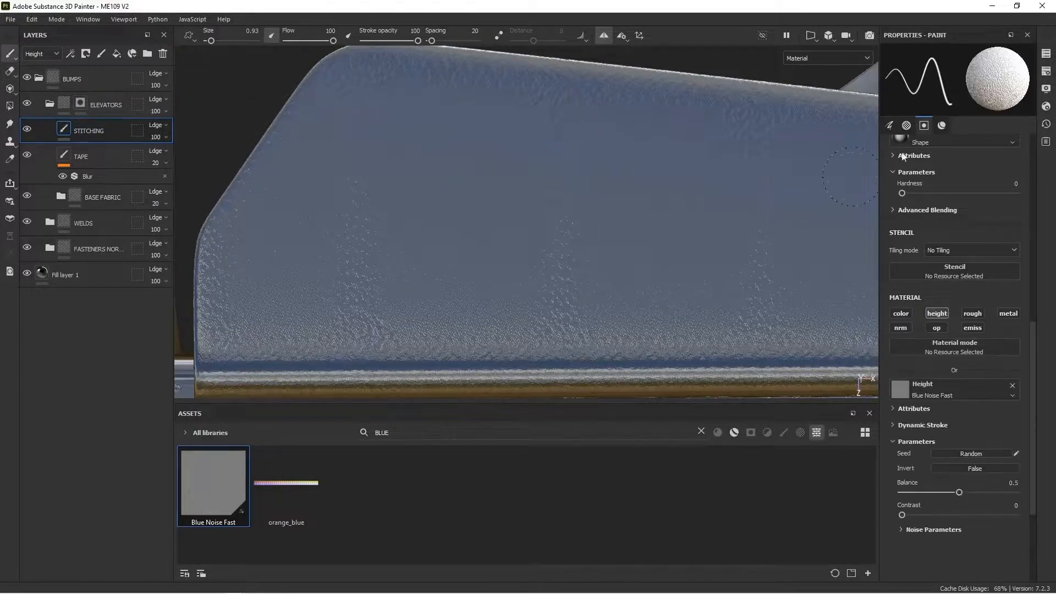
Replace the STITCHING layer's Blue Noise Fast height with a flat value and clear the asset search
click(1012, 386)
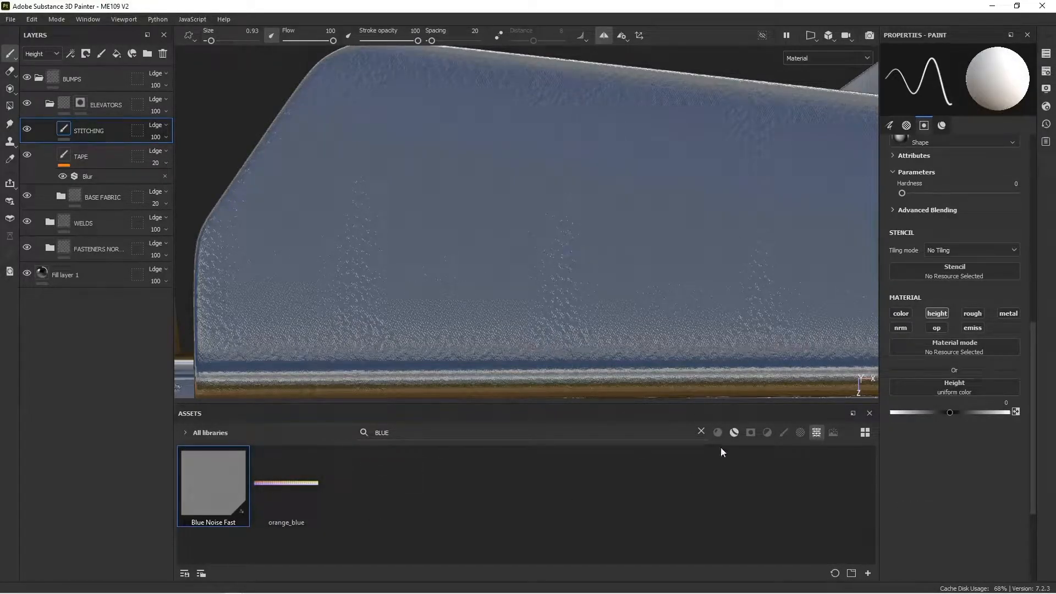
click(700, 432)
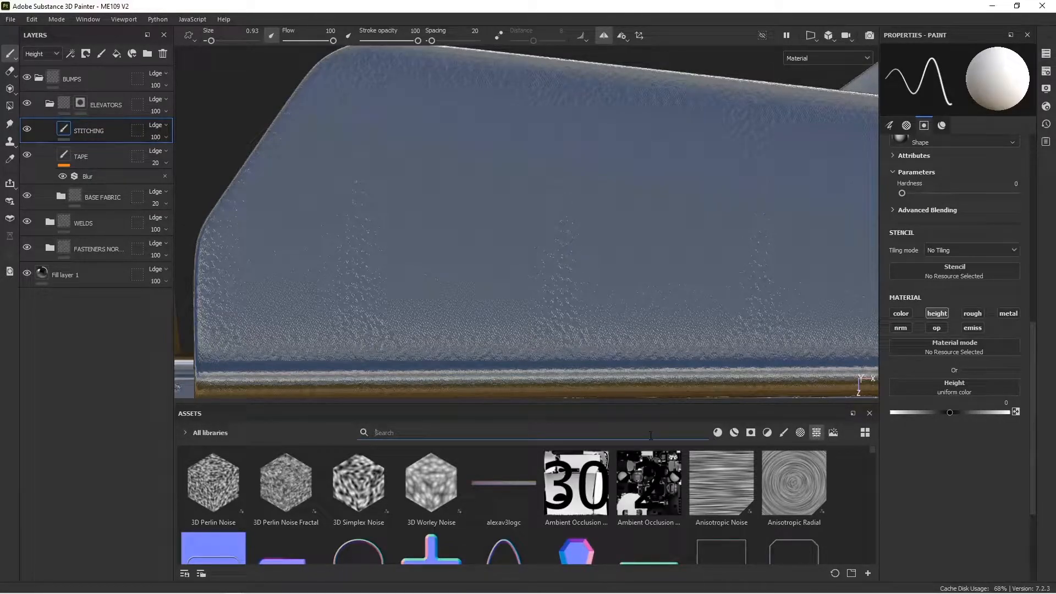
Search the assets for ROLL and load the Stitches Roller brush
text(ROLL)
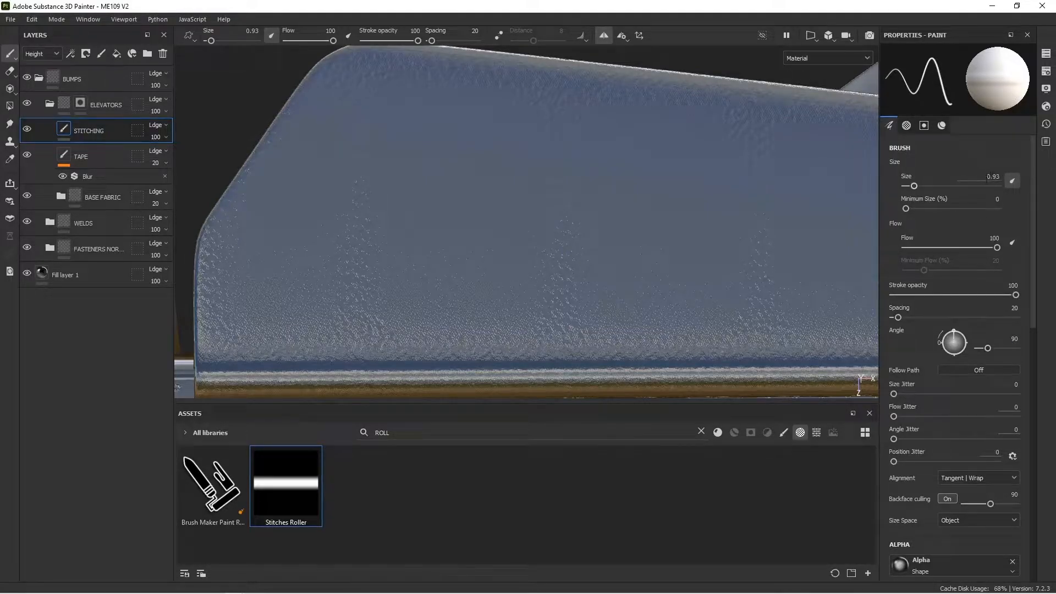
Shrink the Stitches Roller brush size from 0.93 to 0.15
drag(913, 185, 1011, 186)
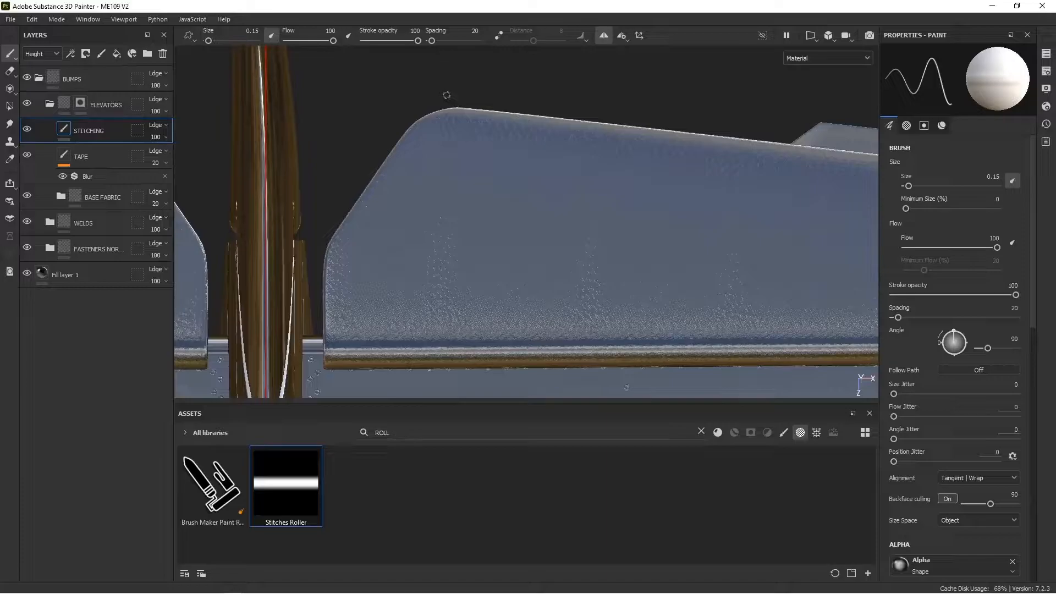
Roll three vertical stitch seams across the elevator, with STITCHING at 5 opacity
drag(447, 107, 447, 363)
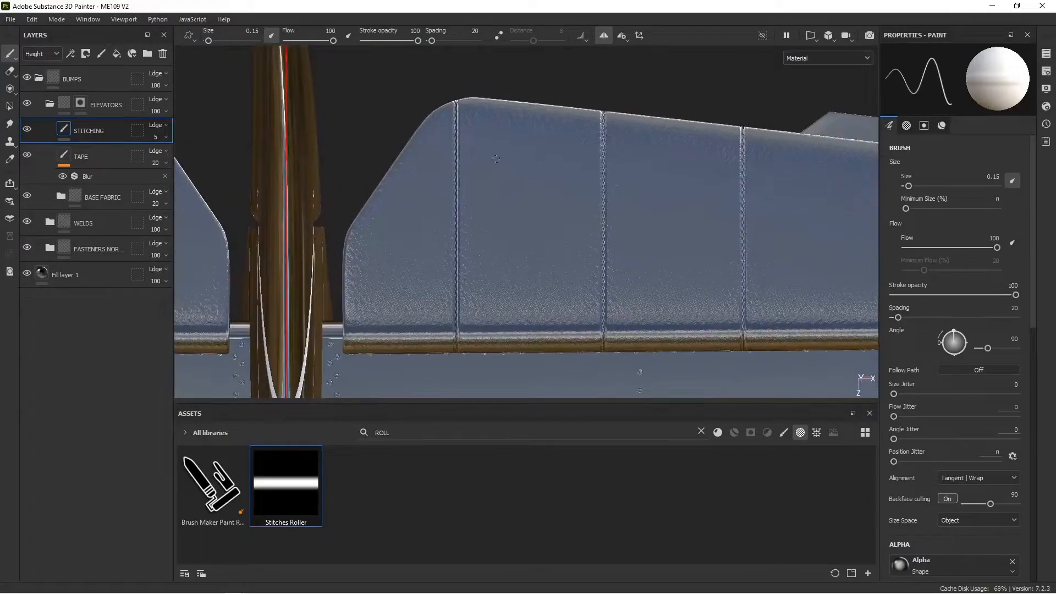
Lower the STITCHING layer's opacity to 2 so the stitch seams become faint
double_click(88, 131)
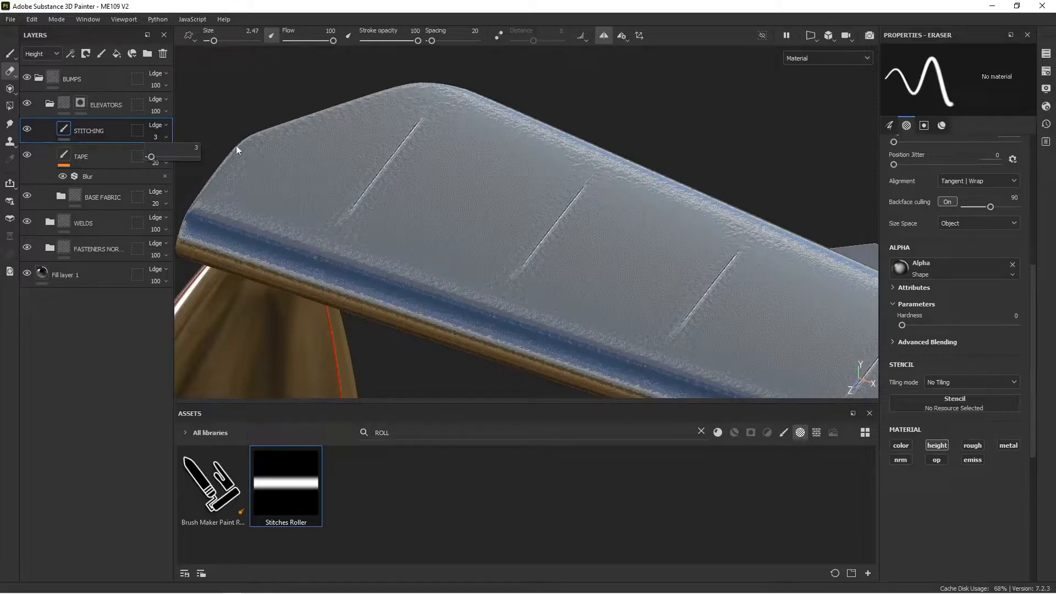
drag(160, 157, 150, 156)
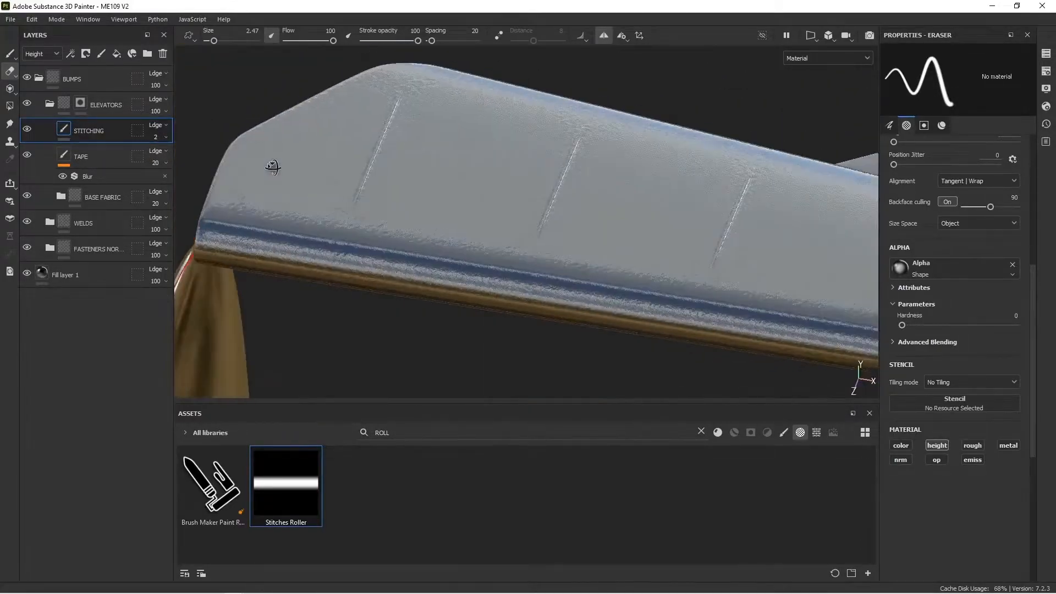
Add a Blur filter to the STITCHING layer and set its intensity to 0.15
right_click(63, 130)
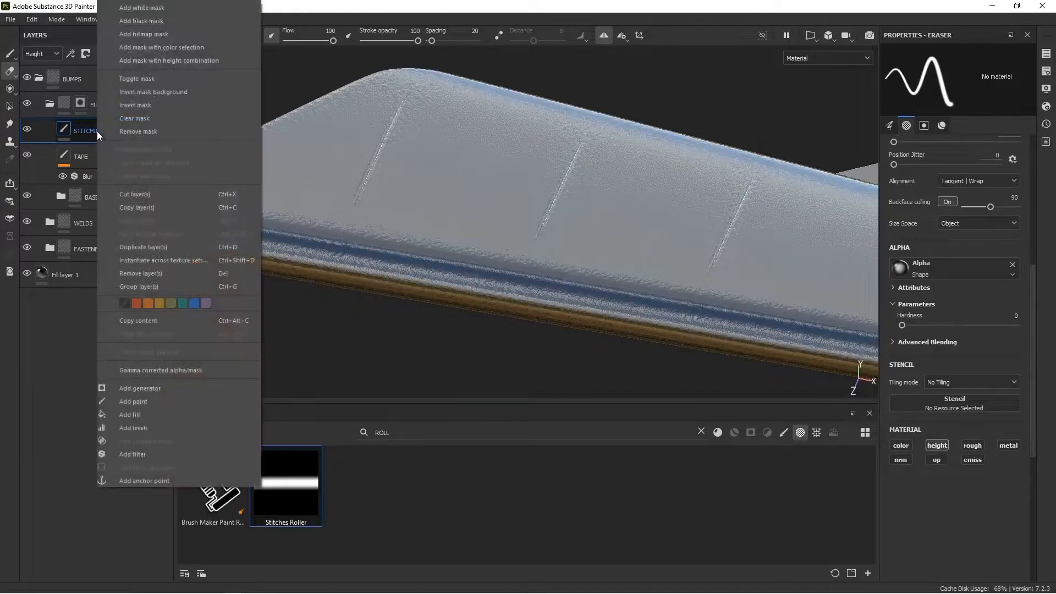
click(133, 429)
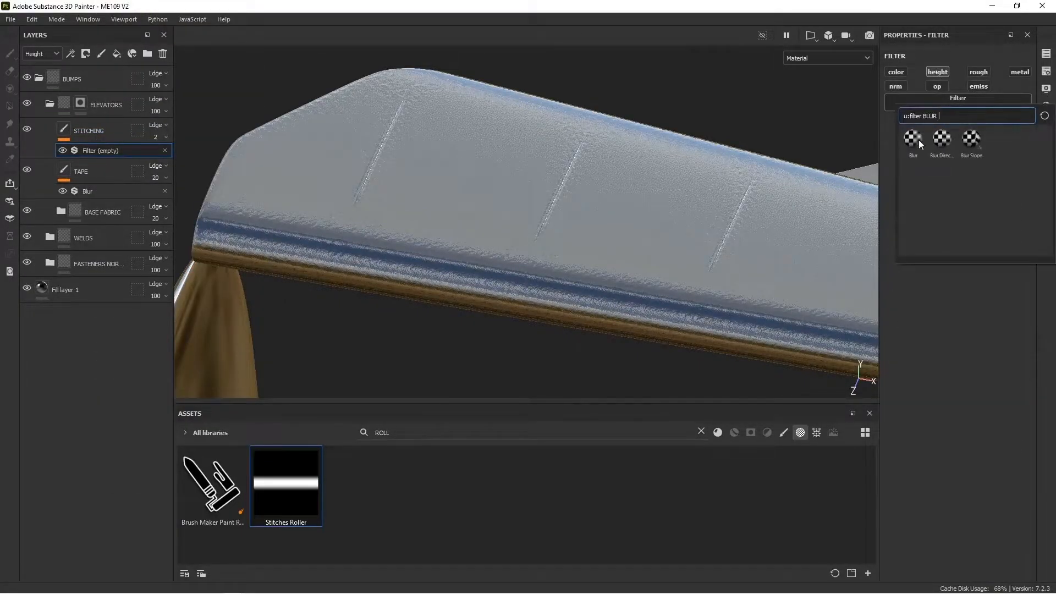
click(913, 138)
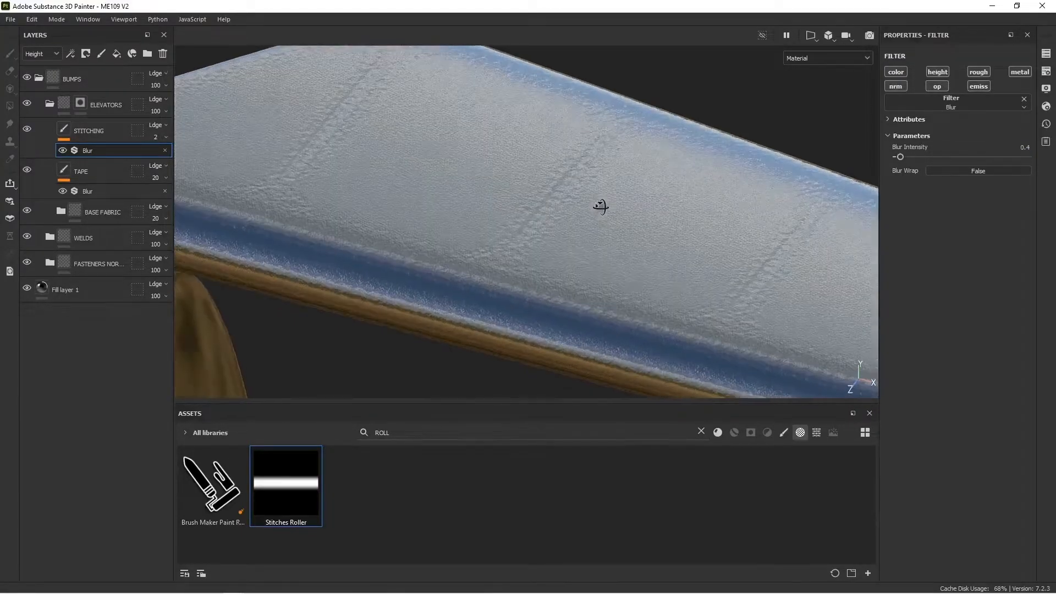
drag(900, 157, 1026, 156)
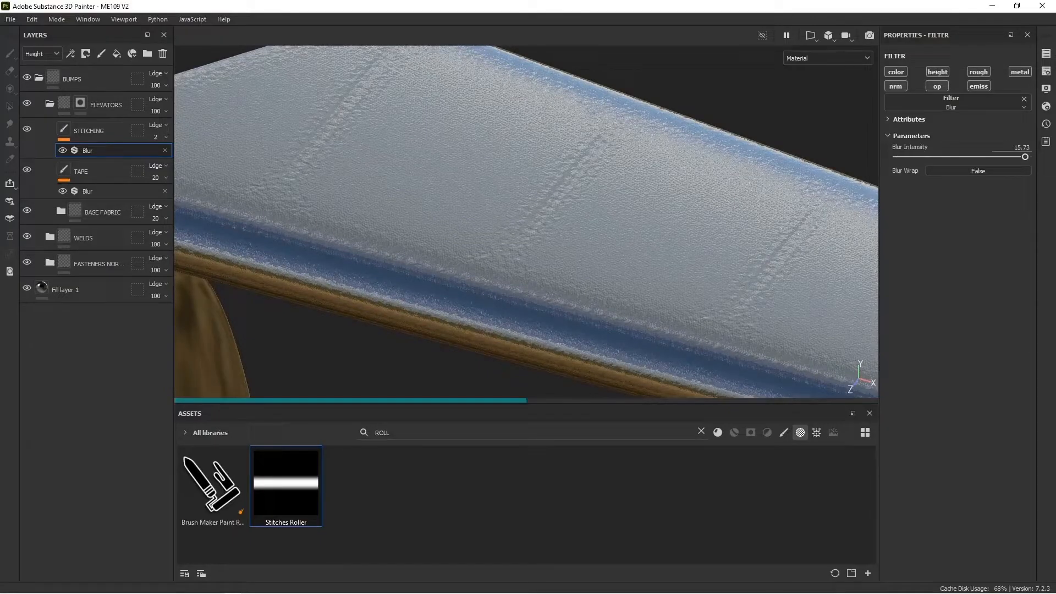
drag(1026, 156, 898, 156)
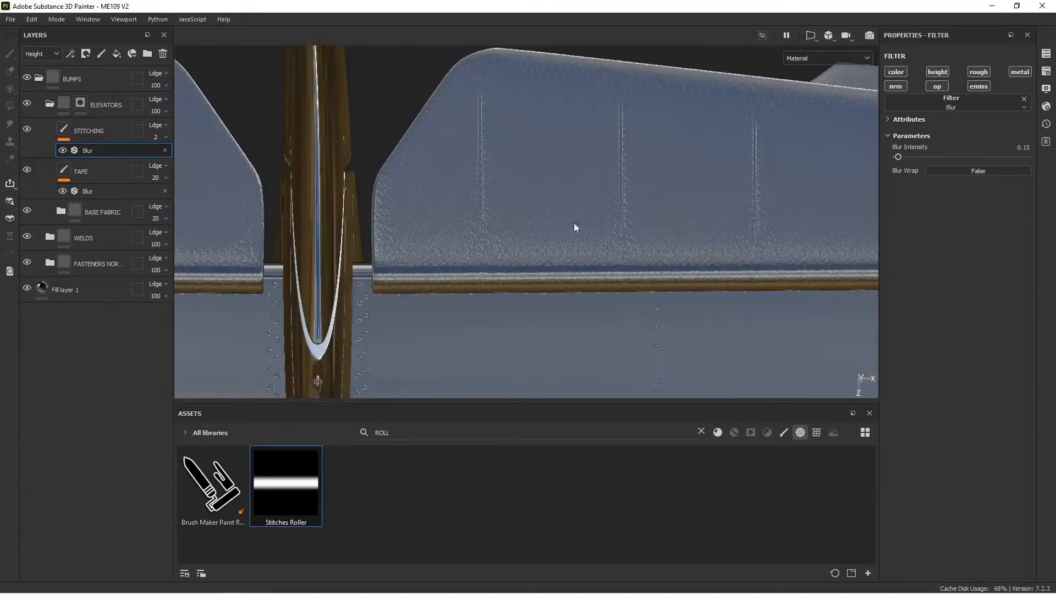
Orbit around the tail to view the elevators from above and check the stitching
drag(576, 228, 609, 168)
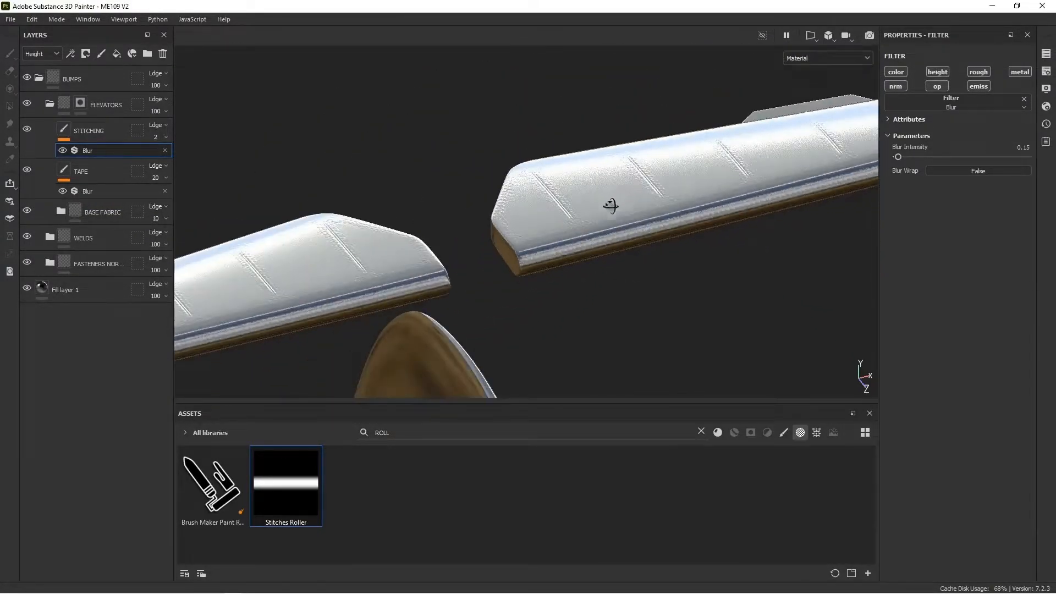
drag(606, 205, 438, 196)
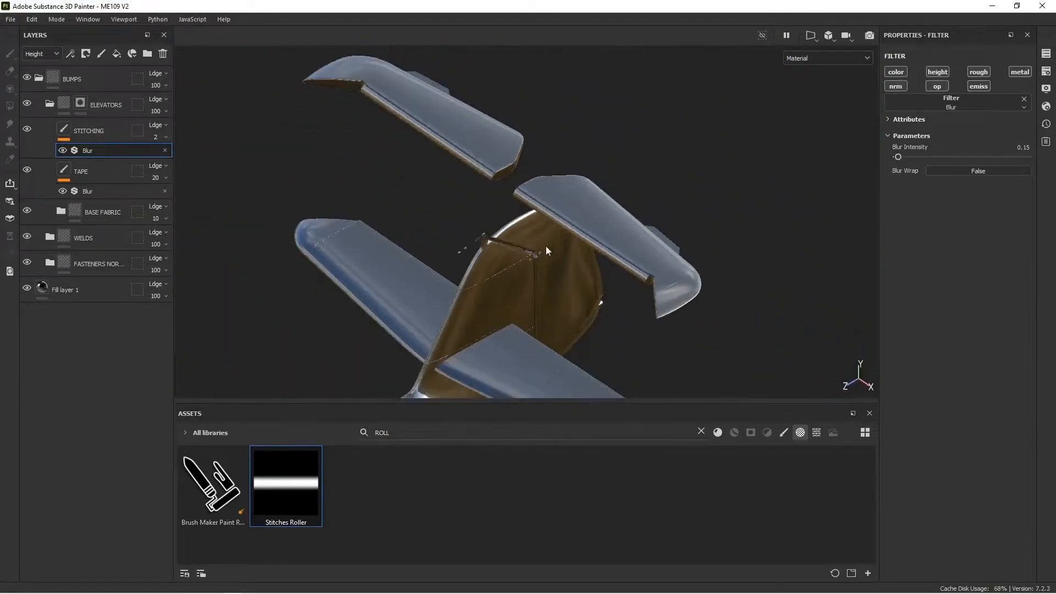
drag(546, 249, 455, 236)
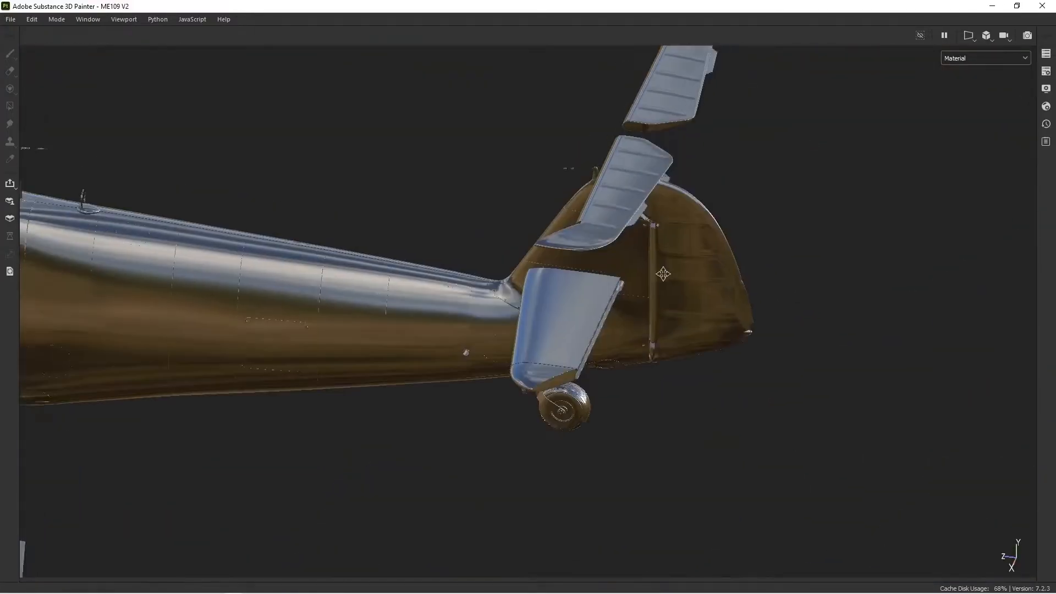
Inspect the tail surfaces, then bring up the File menu
drag(663, 273, 684, 281)
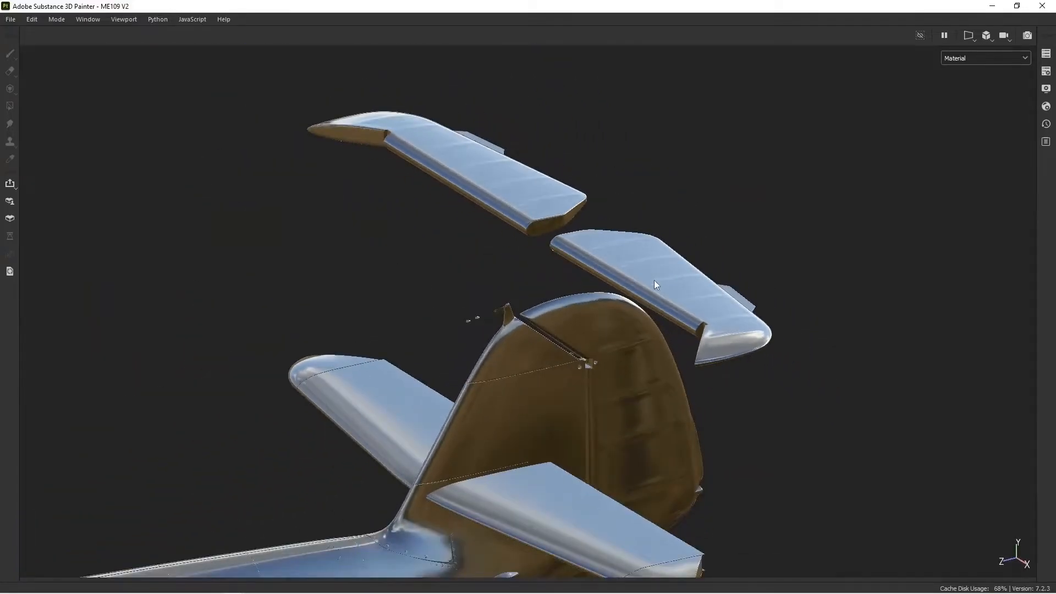
click(10, 19)
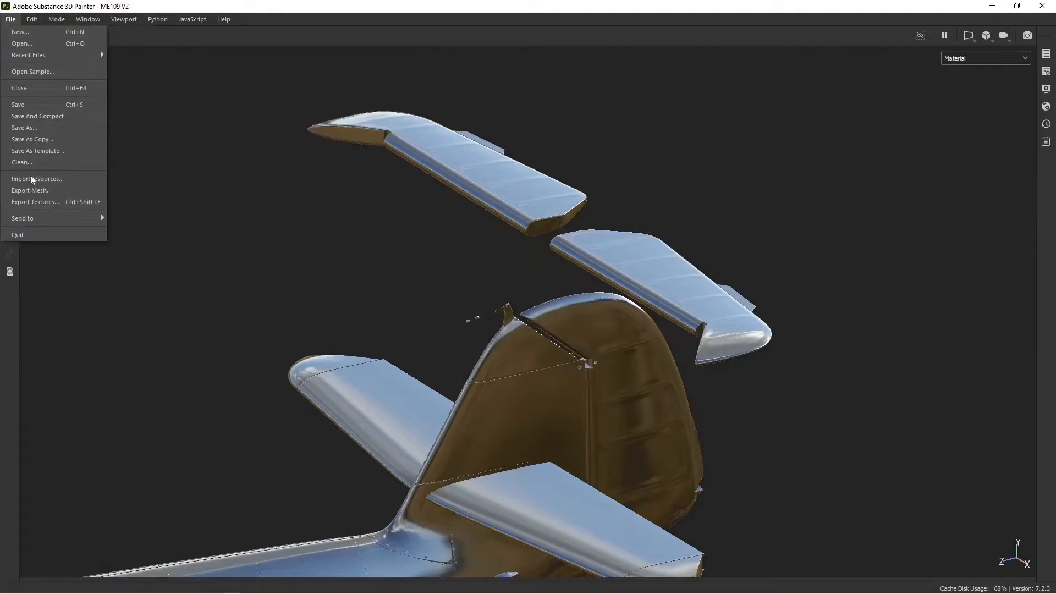
Export ME109_EXTERIOR textures with the Height map included and overridden to 32-bit float TIFF
click(35, 201)
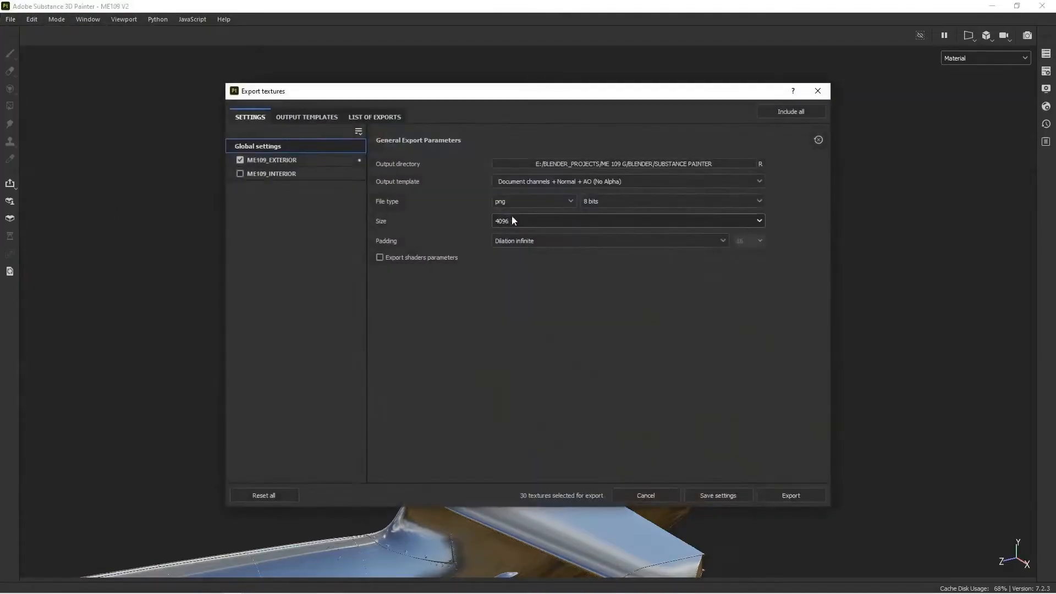
click(271, 160)
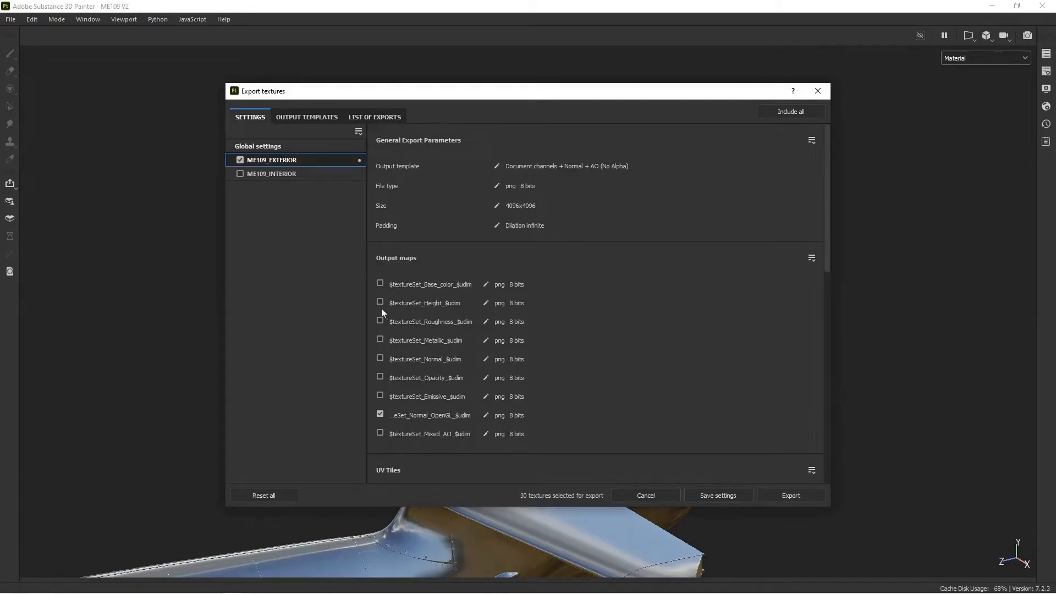
click(380, 302)
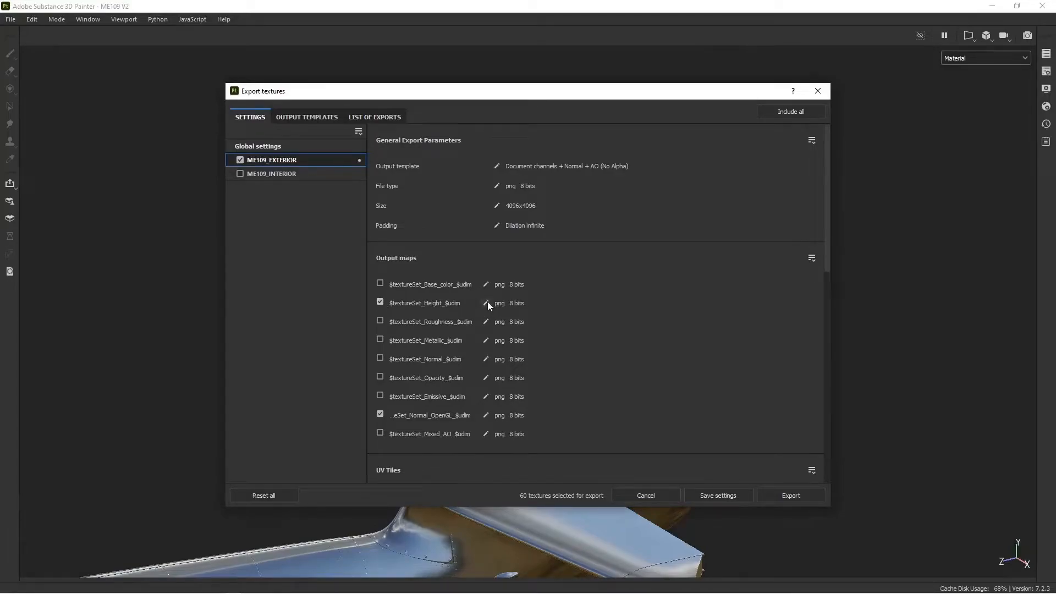
click(486, 303)
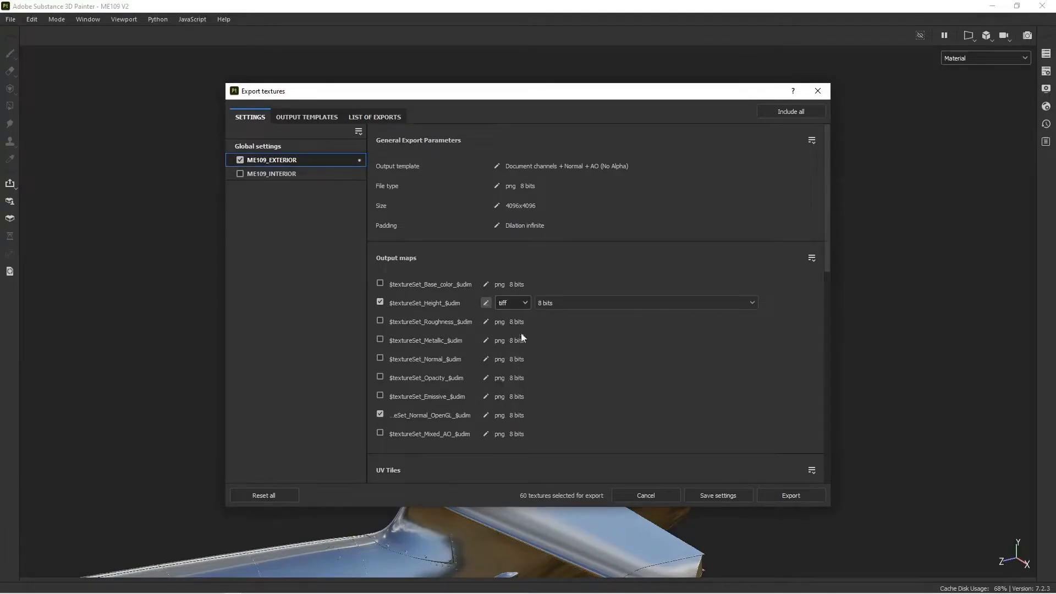
click(642, 303)
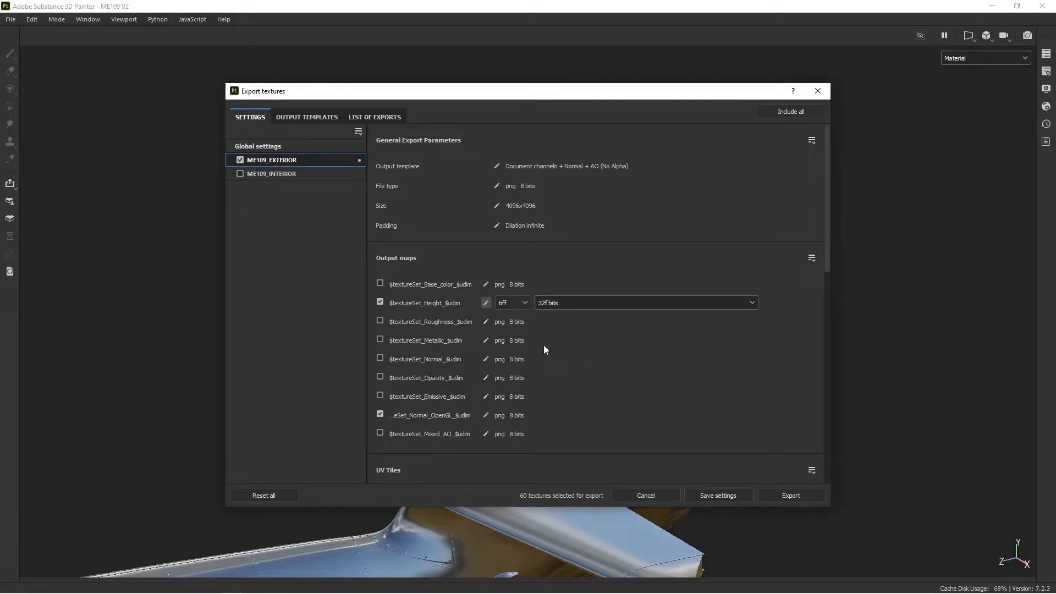
mouse_move(469, 310)
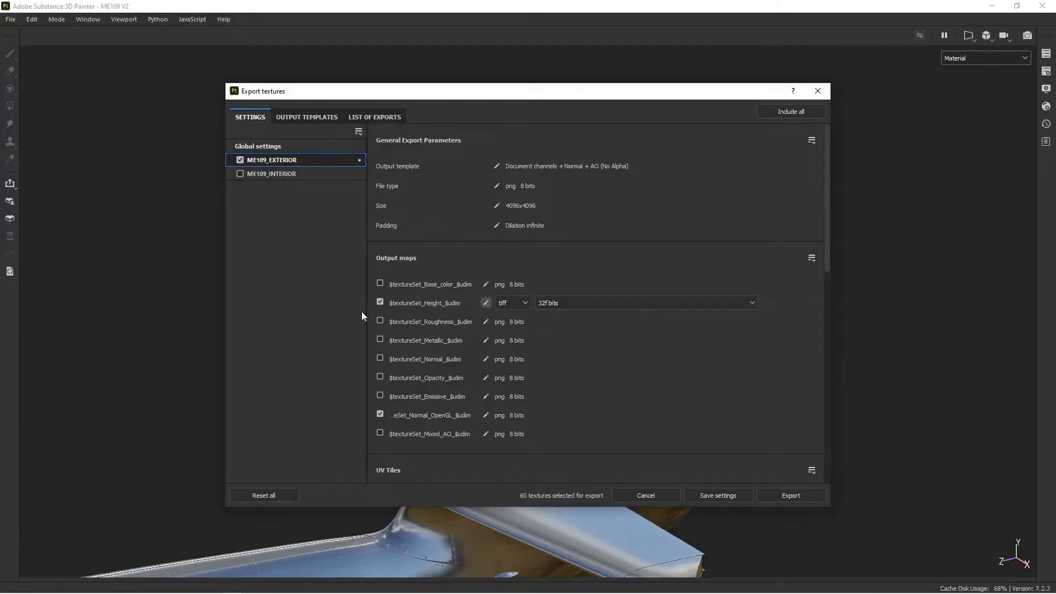
mouse_move(576, 438)
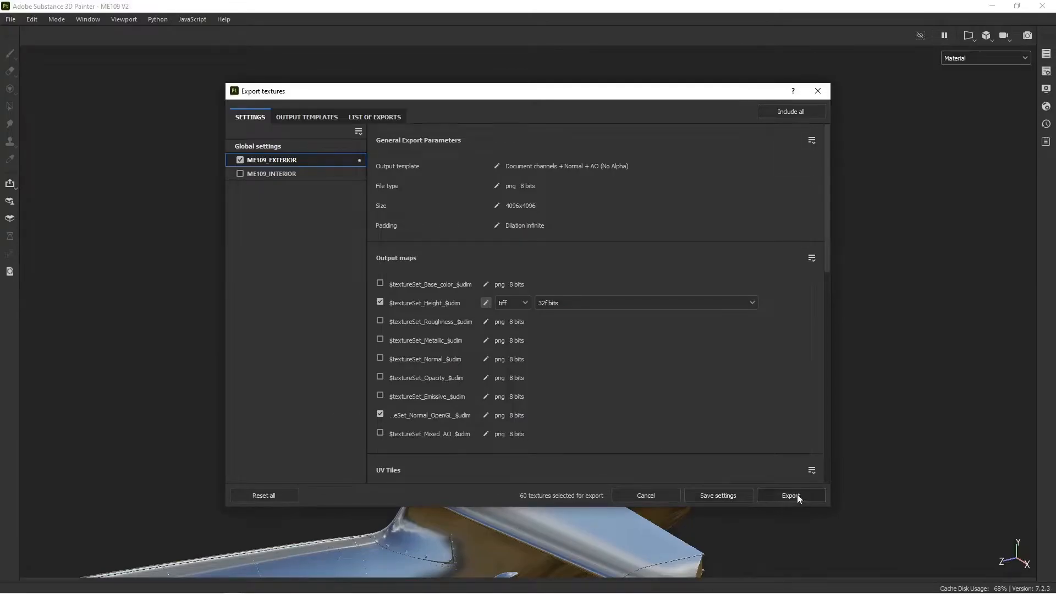
click(789, 495)
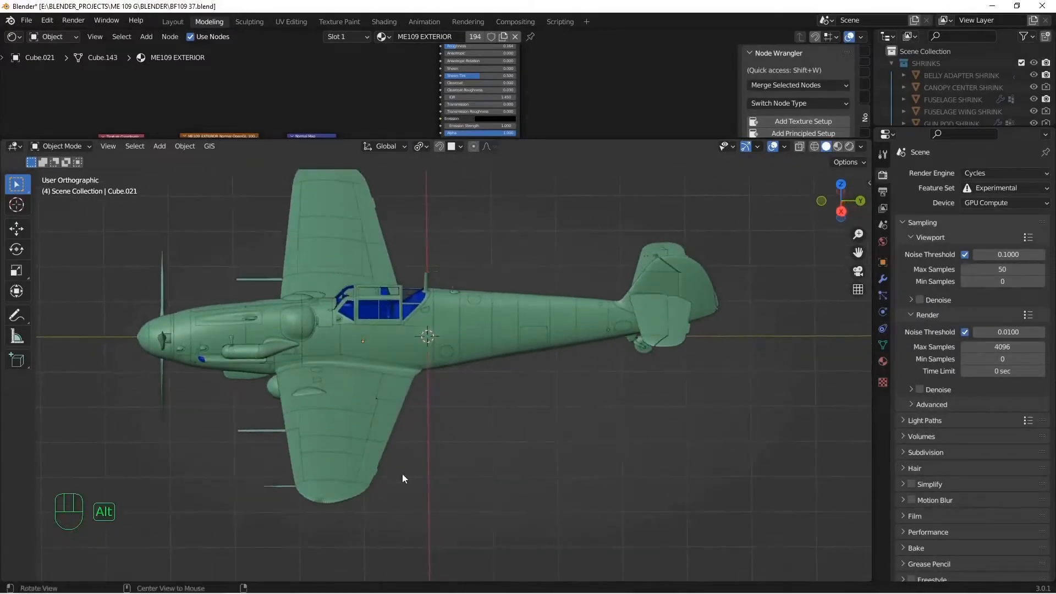
Load ME109_EXTERIOR_Height_1001.tif on the elevator material and link its Color to a Bump node's Height
click(674, 289)
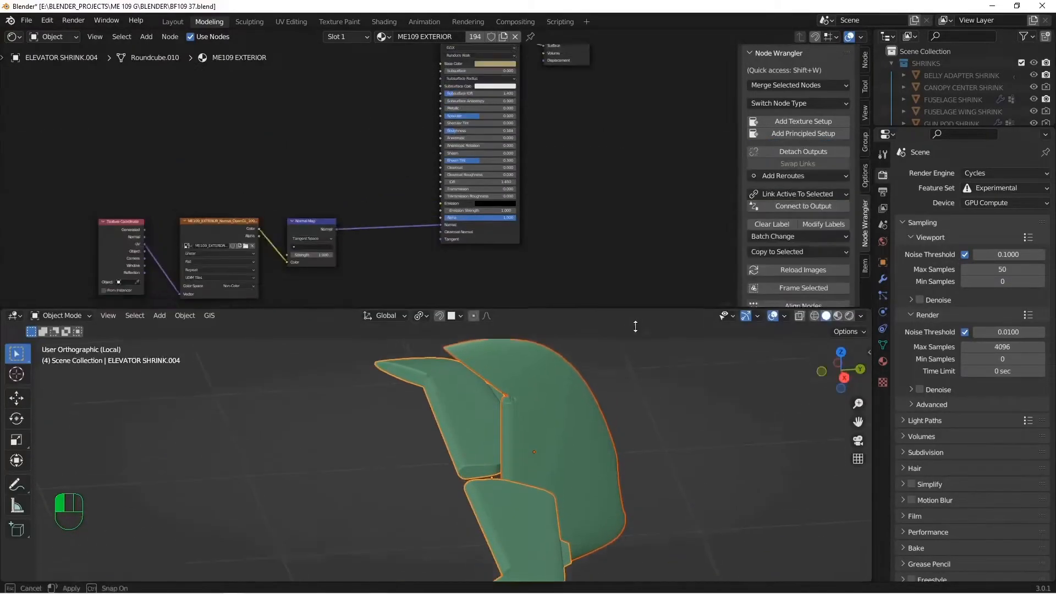
key(shift+ctrl+d)
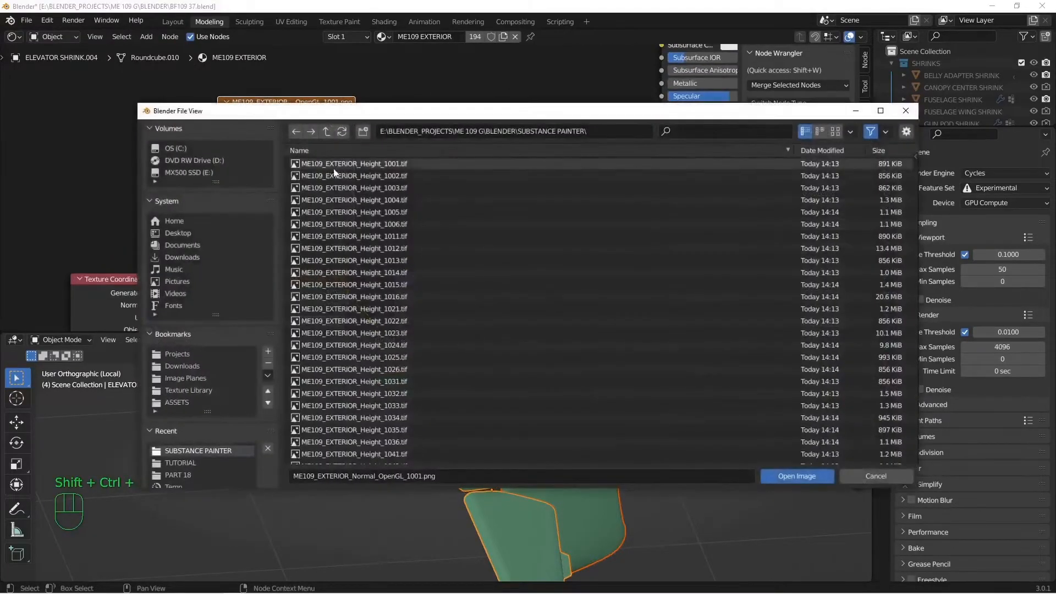
click(352, 163)
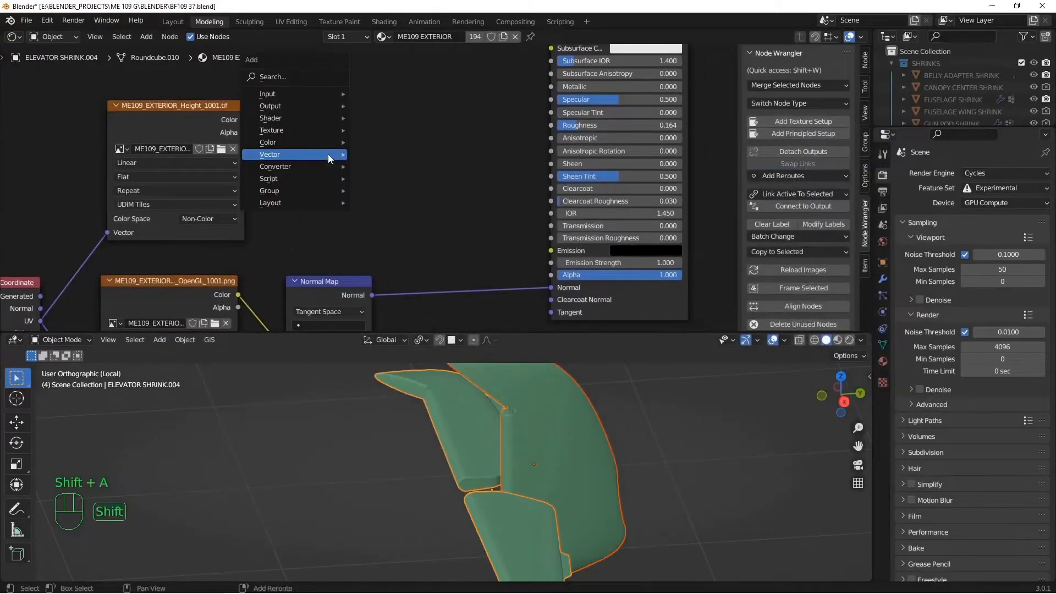
click(357, 166)
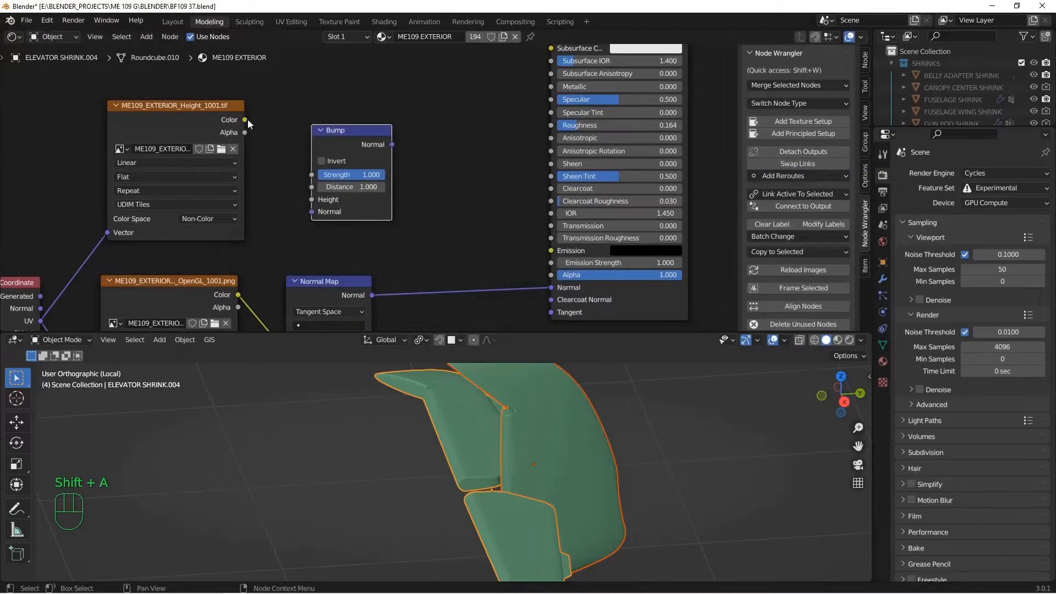
drag(246, 120, 534, 281)
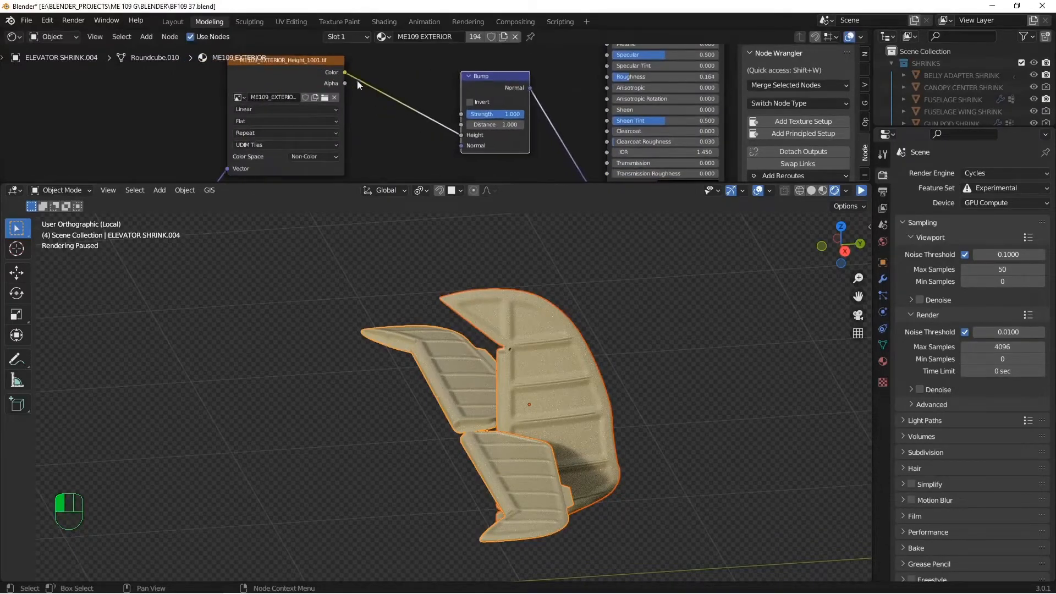
Insert a Multiply Math node at 0.030 before the Bump node, then orbit to inspect the elevator
key(shift+a)
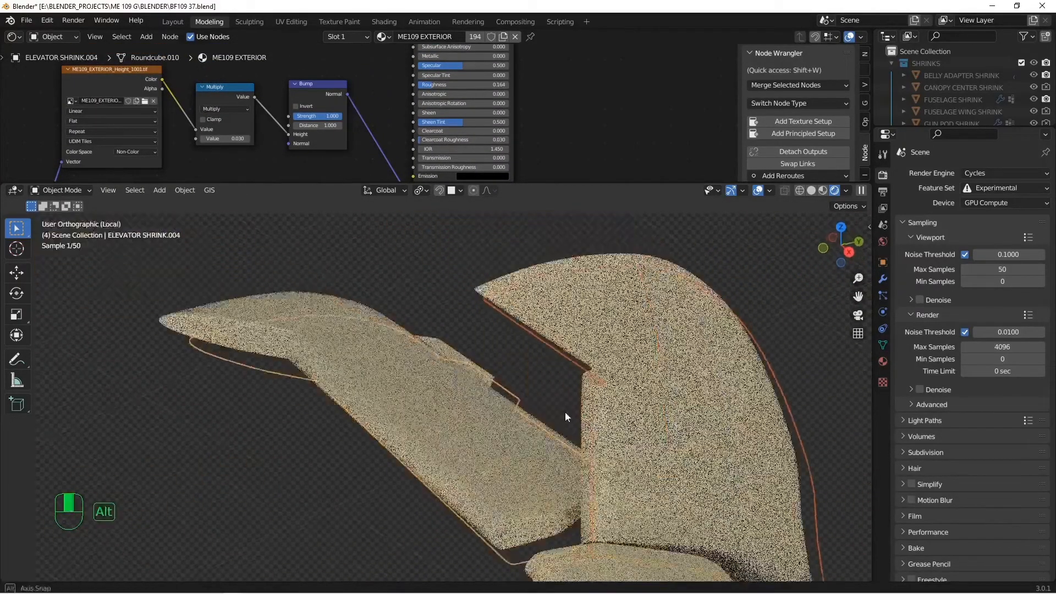
drag(566, 417, 501, 396)
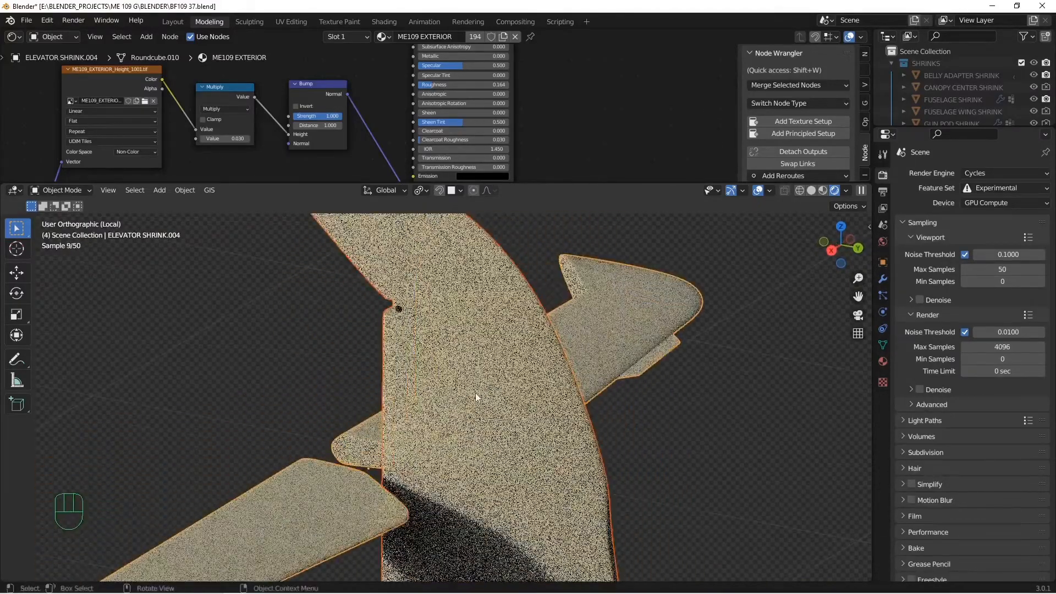
drag(472, 397, 528, 416)
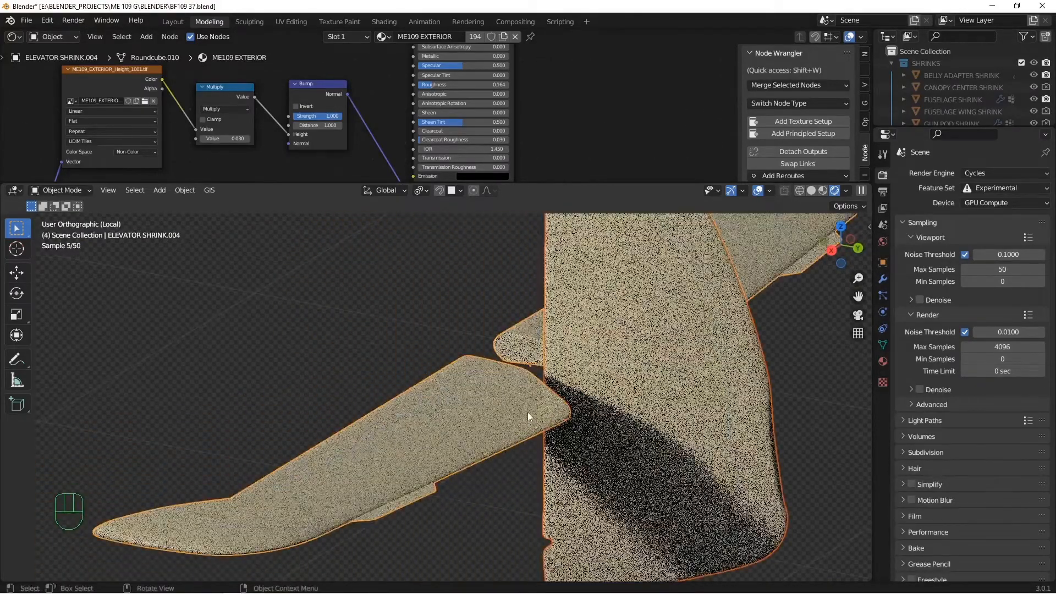